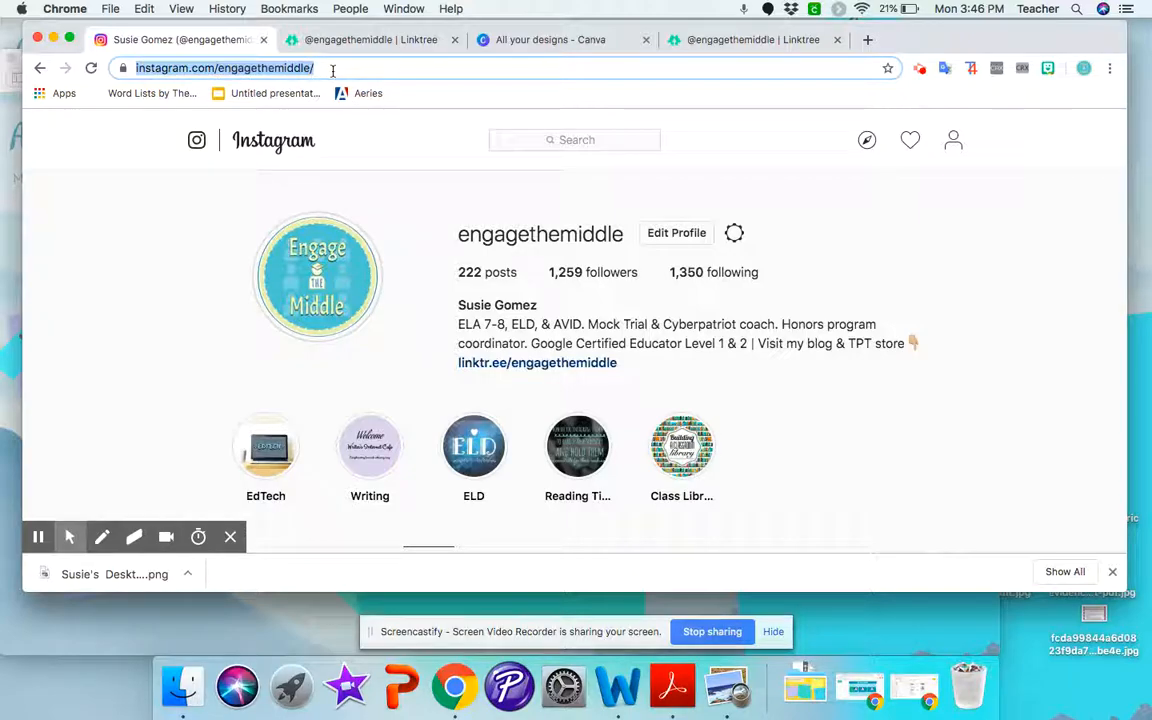
pyautogui.moveTo(478, 370)
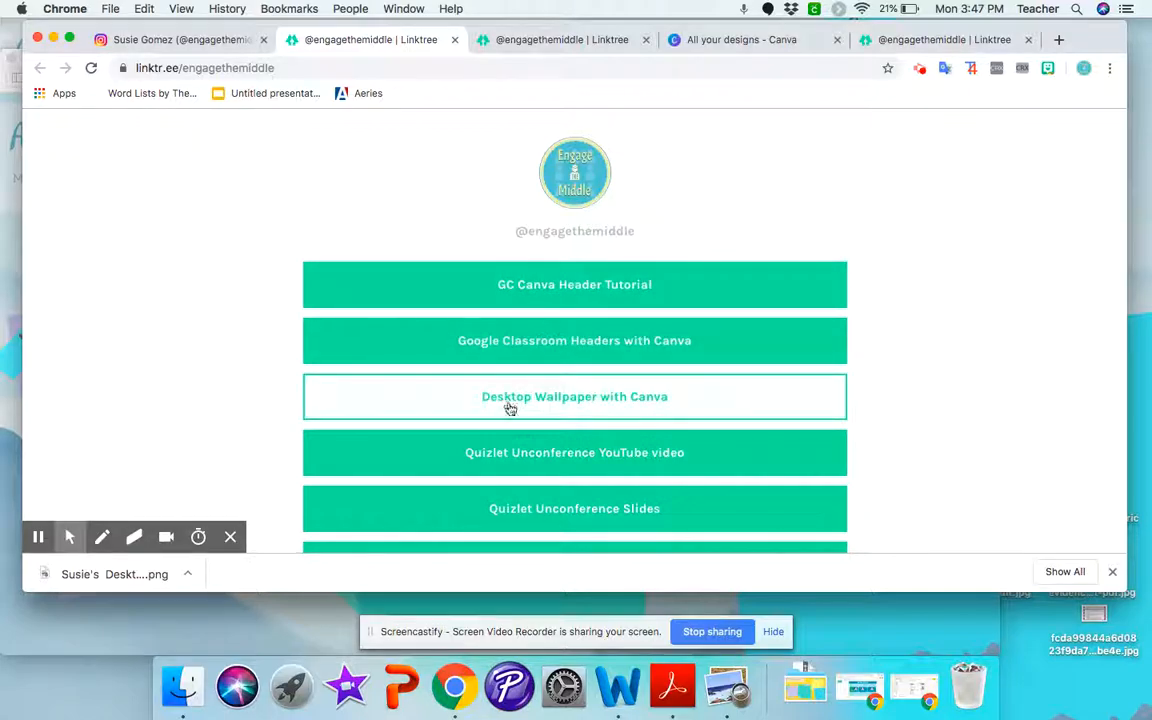
pyautogui.moveTo(580, 408)
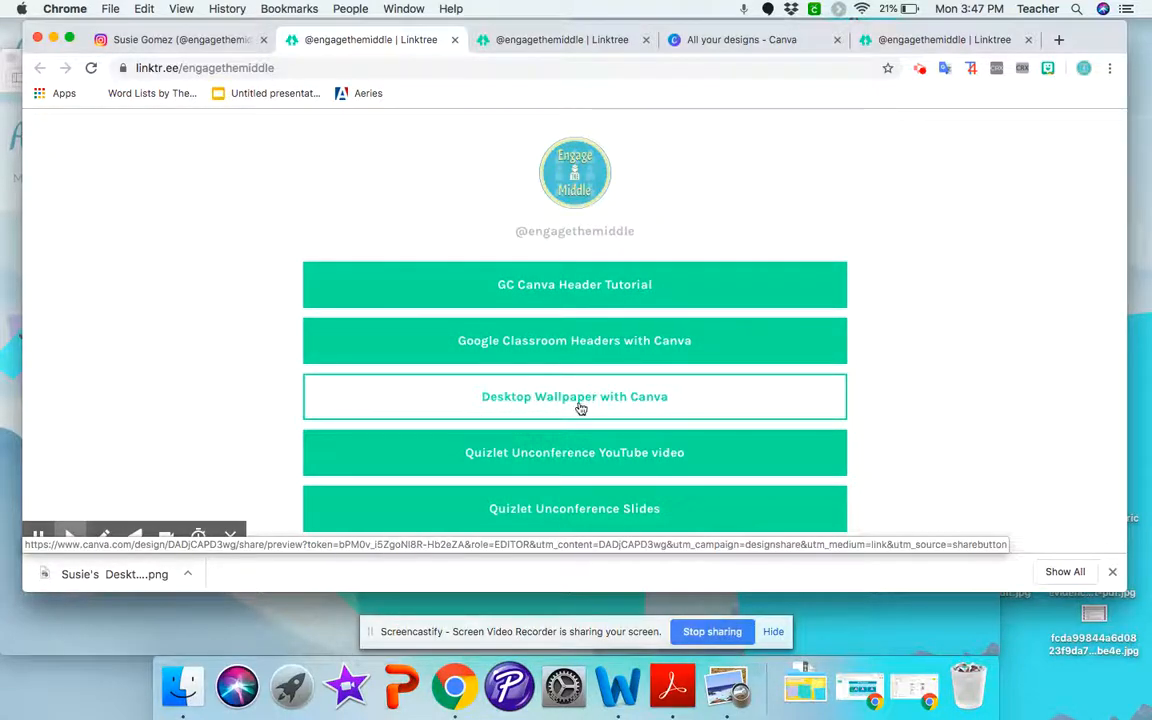
# - Follow the Linktree 'Desktop Wallpaper with Canva' button to load the shared design in Canva
pyautogui.click(574, 396)
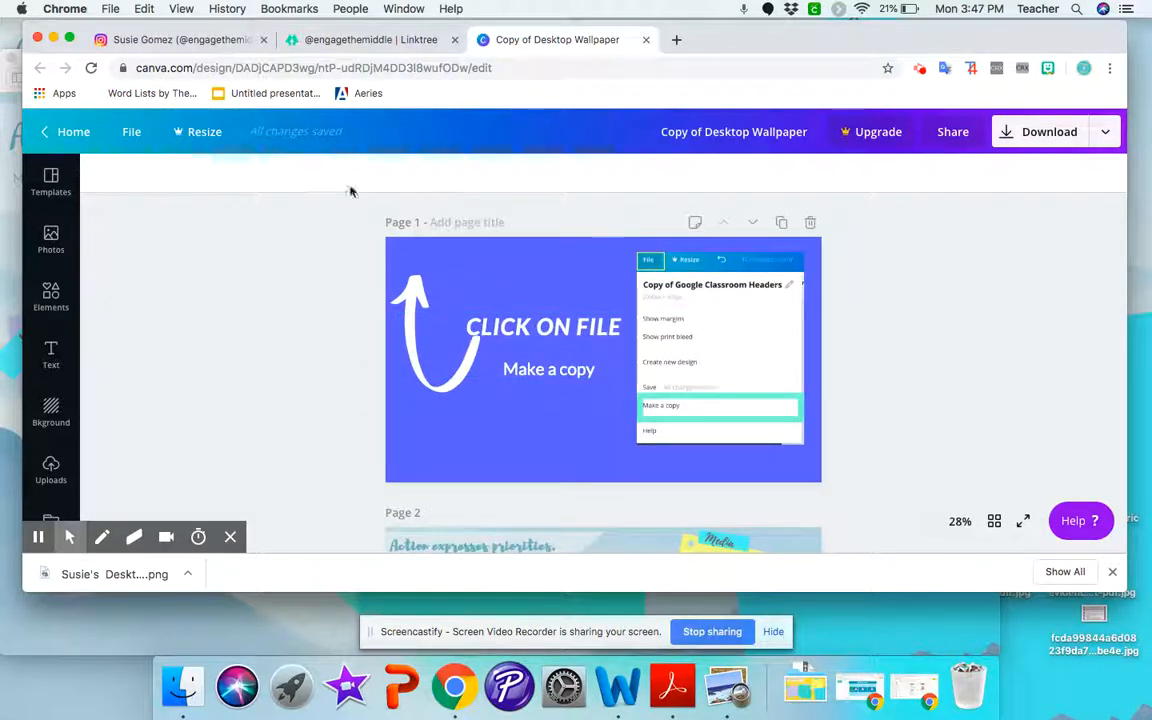
# - Make an editable copy of the Desktop Wallpaper design via File and start renaming its title
pyautogui.click(132, 132)
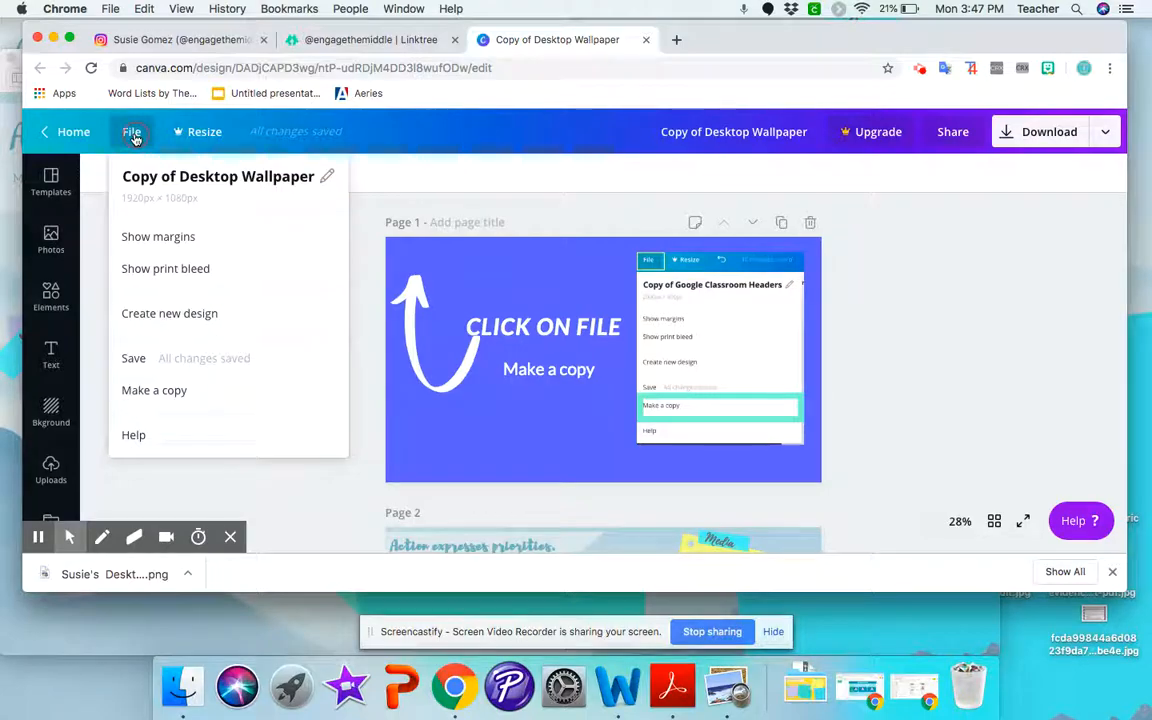
pyautogui.moveTo(154, 390)
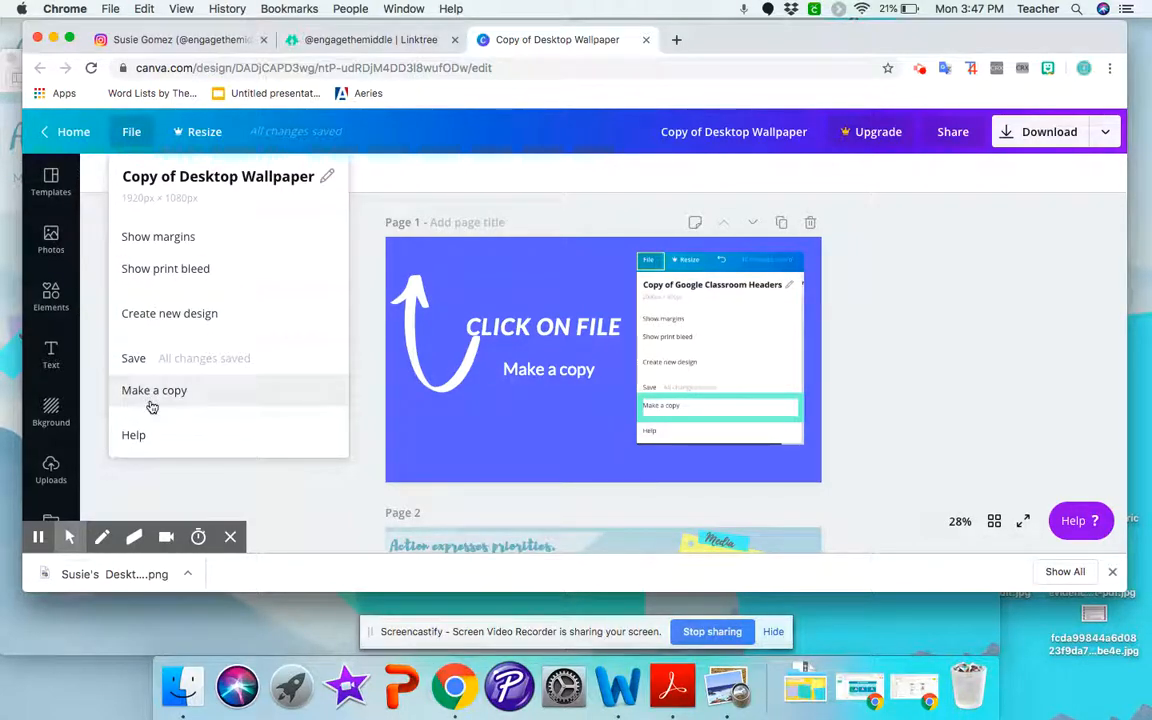
pyautogui.click(154, 390)
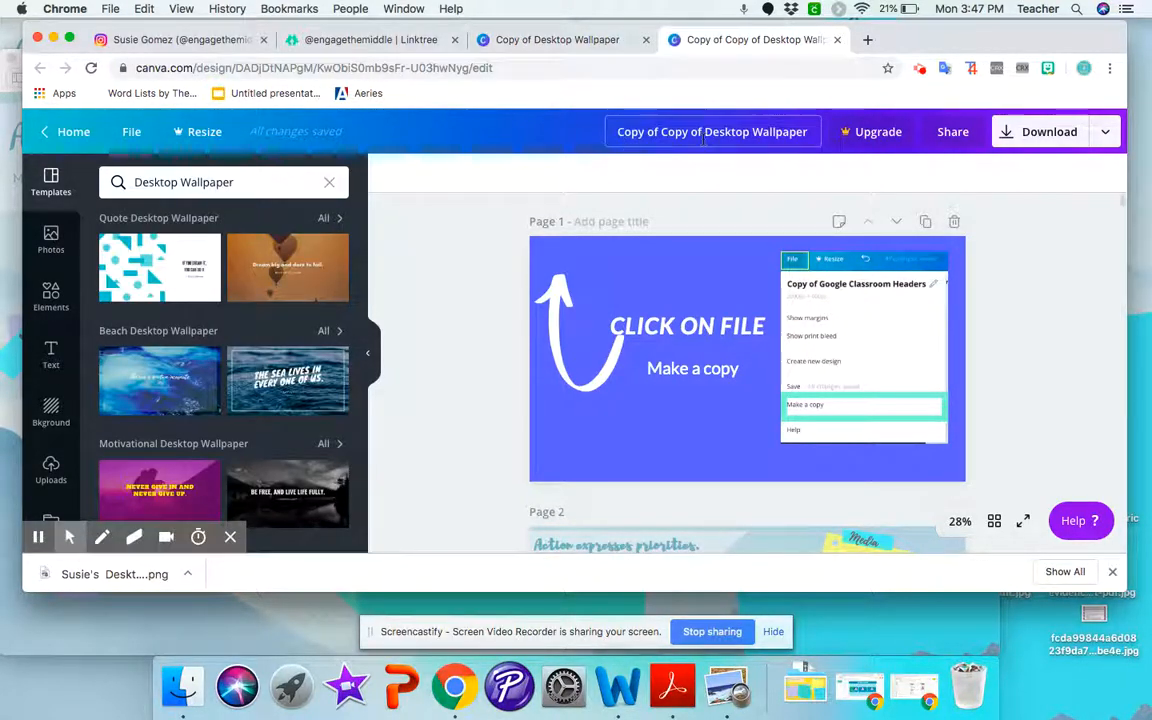
pyautogui.click(836, 40)
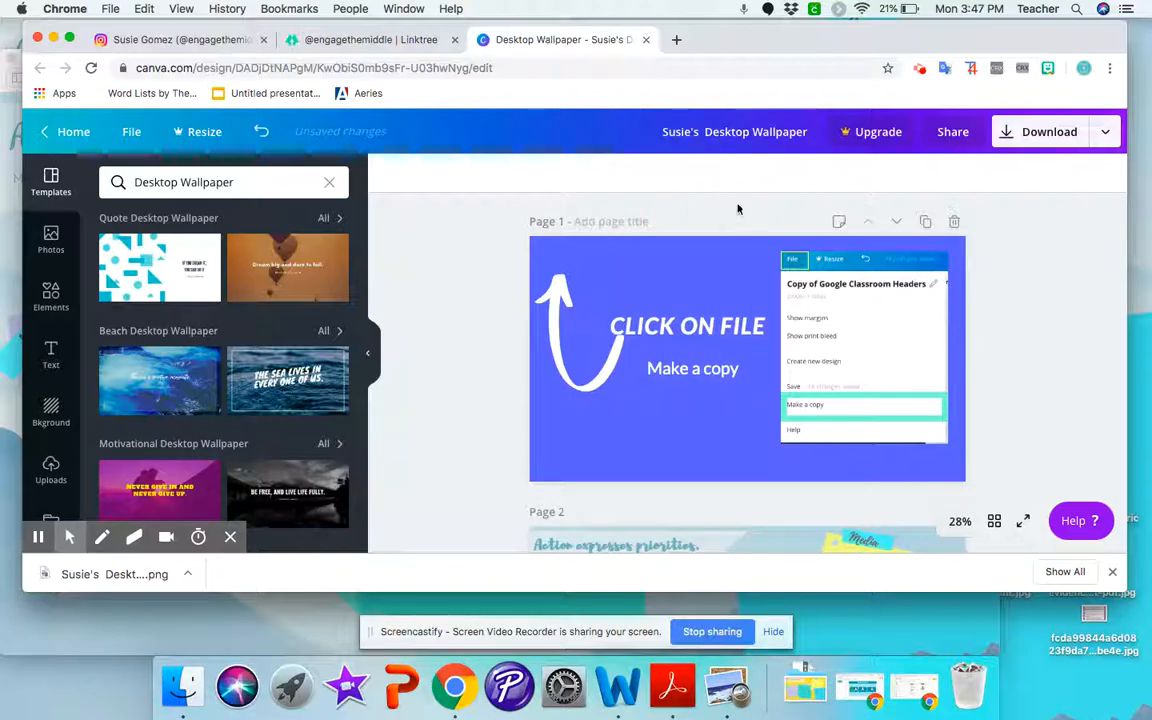
pyautogui.moveTo(900, 216)
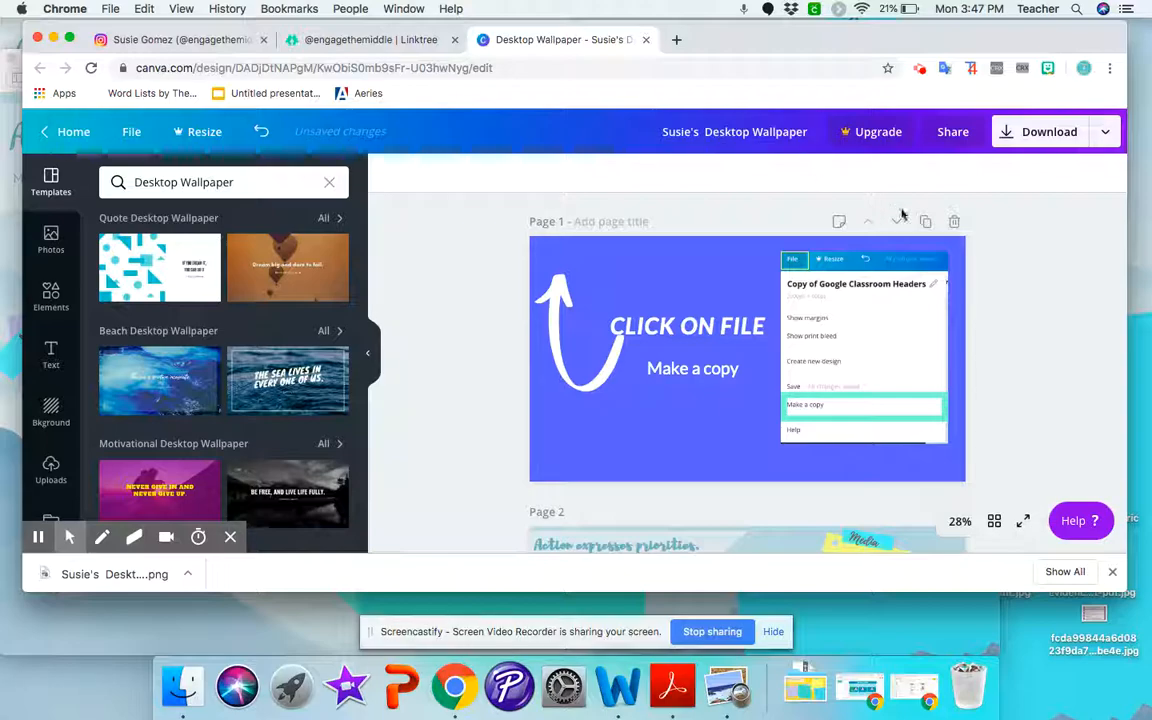
pyautogui.moveTo(954, 220)
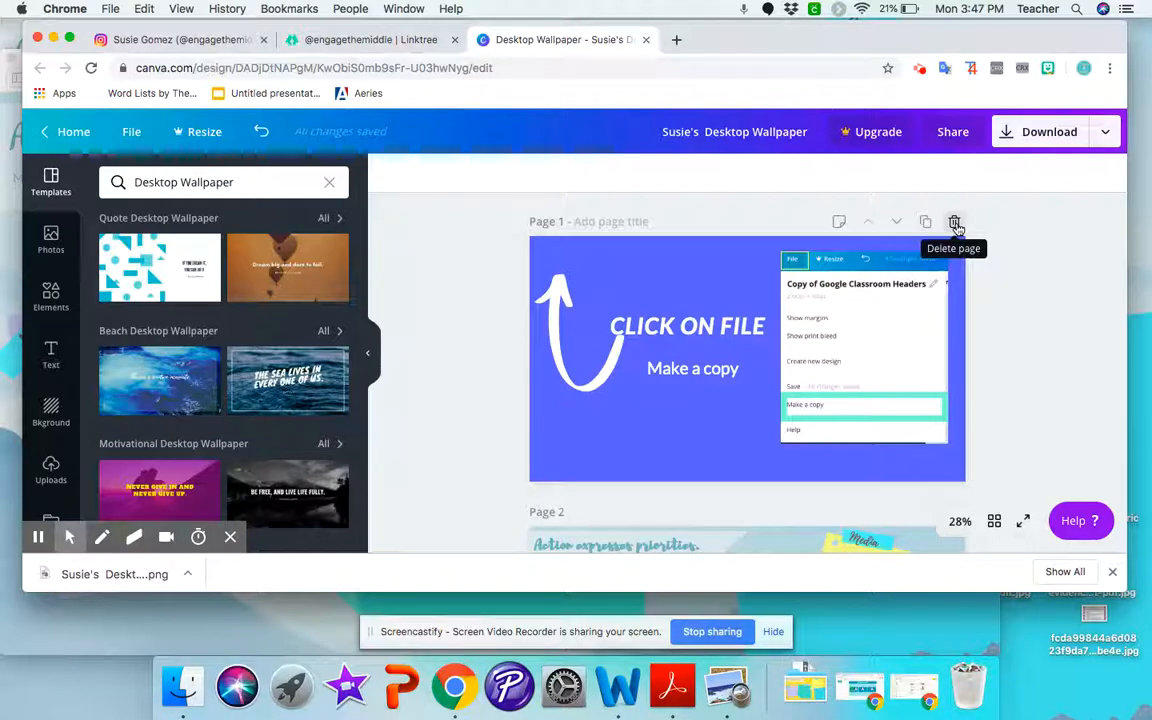
# - Delete the instructions page, browse the Desktop Wallpaper templates, and select the wallpaper's background image
pyautogui.click(954, 220)
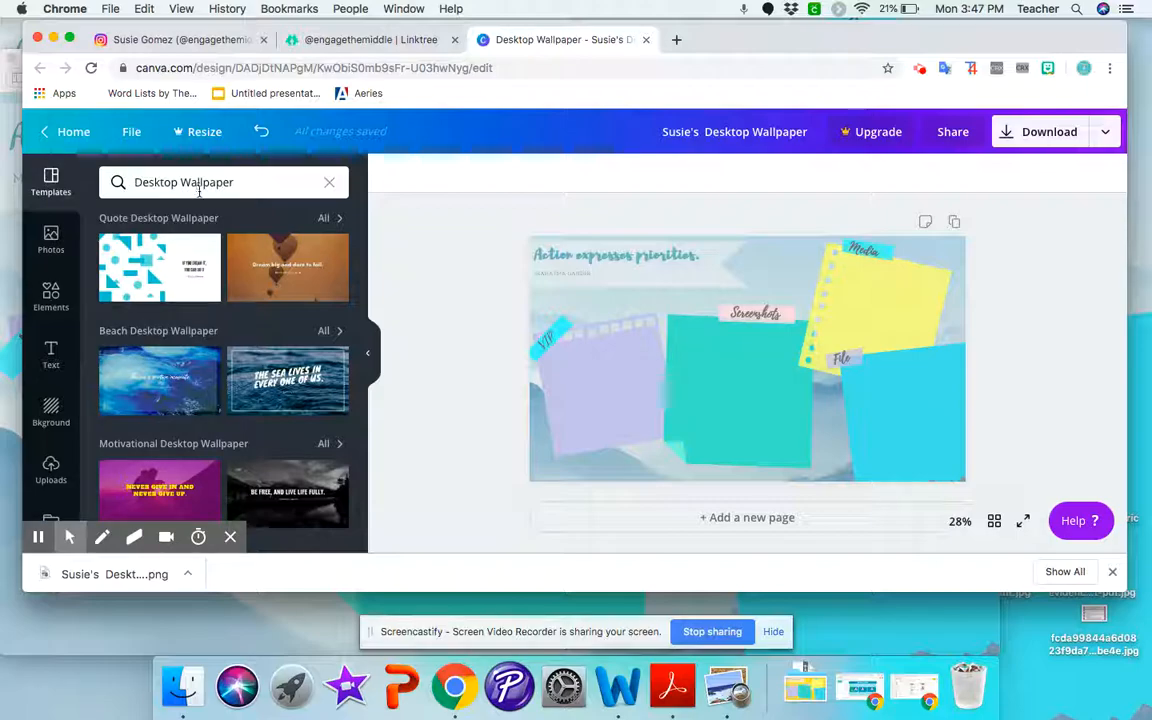
pyautogui.scroll(-3)
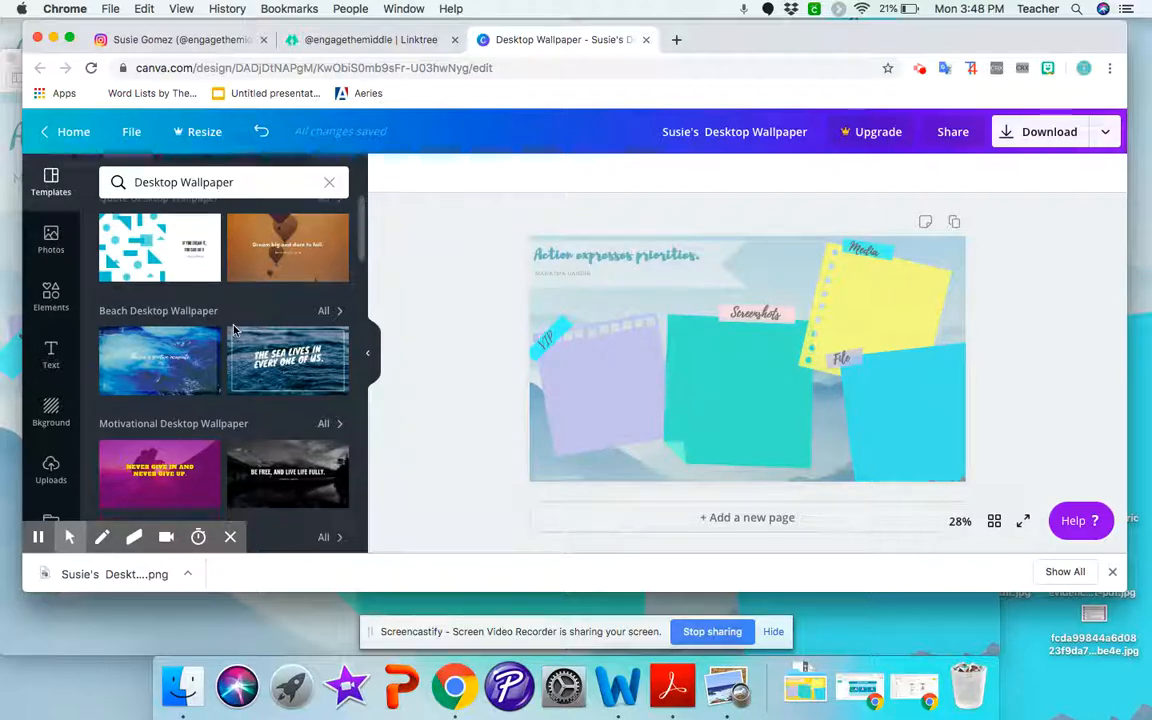
pyautogui.scroll(-3)
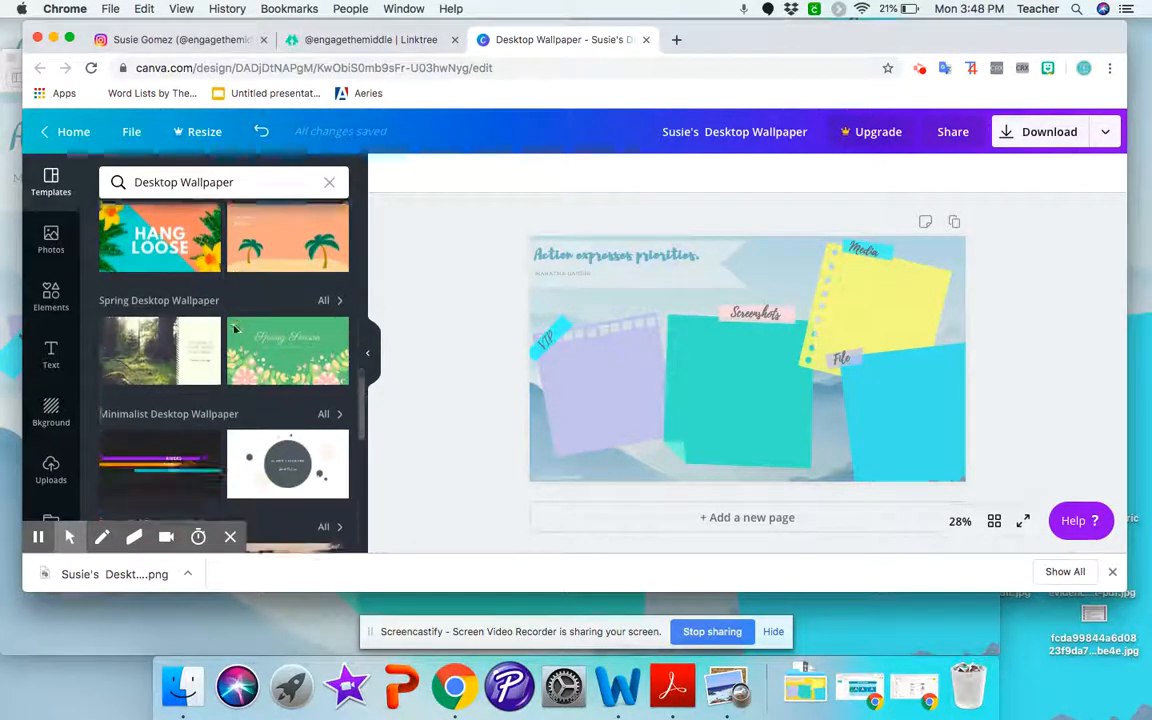
pyautogui.scroll(-3)
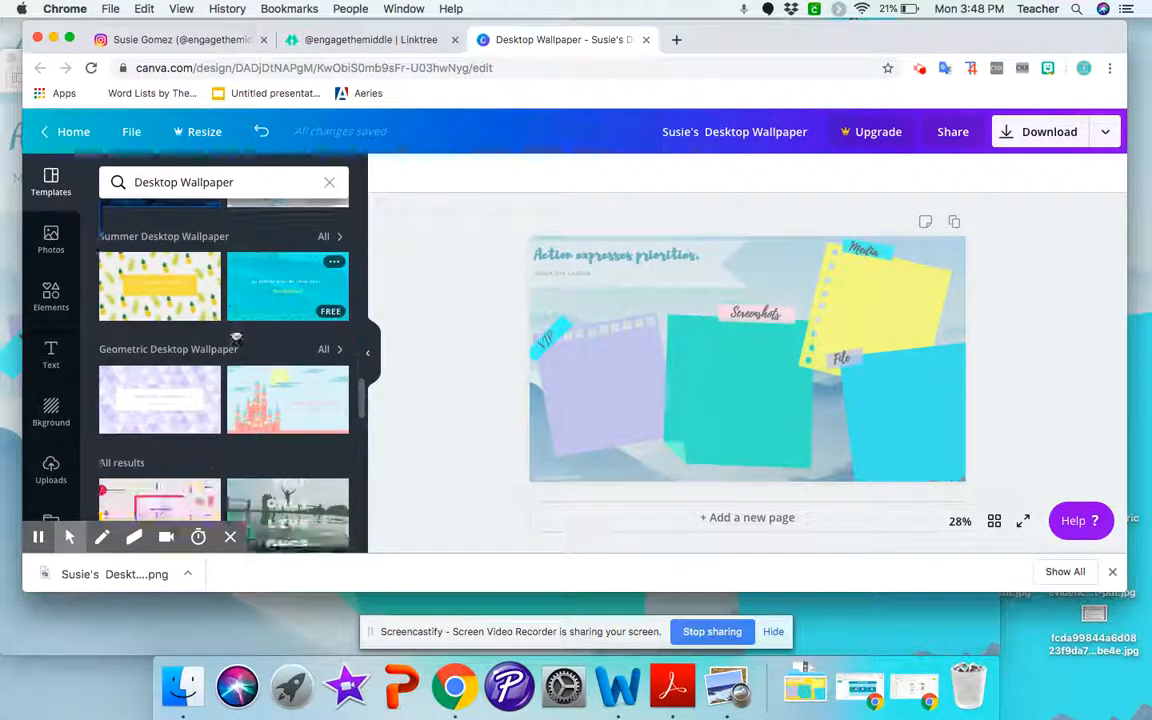
pyautogui.scroll(-3)
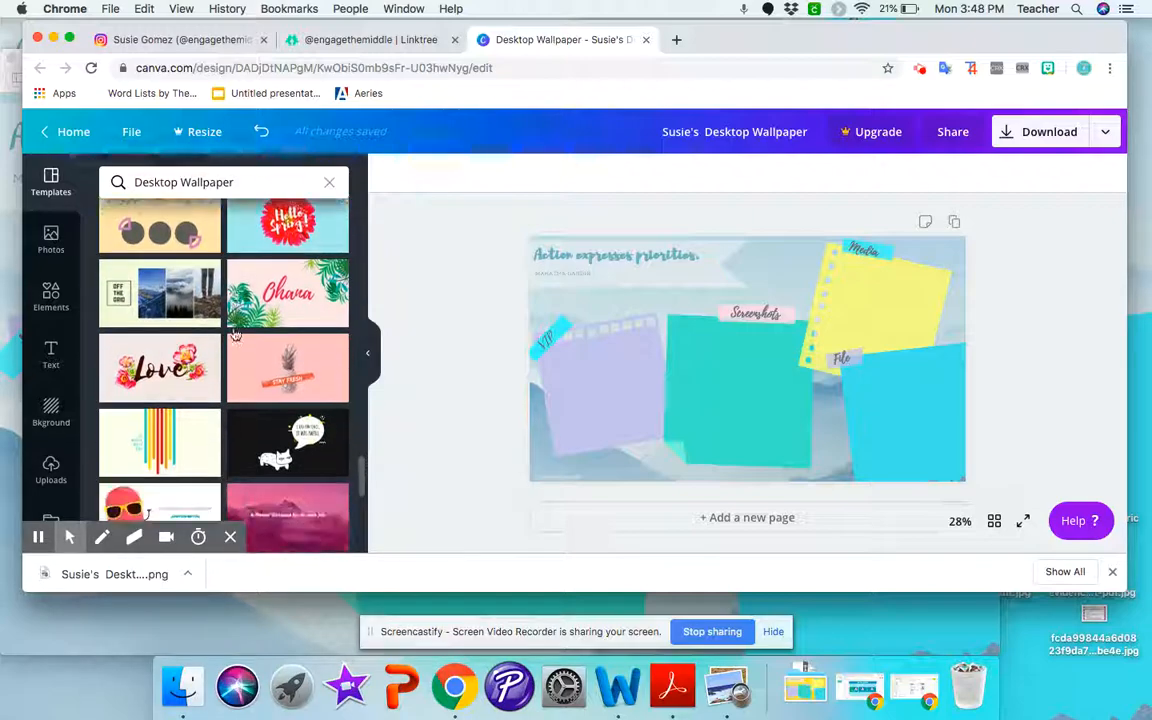
pyautogui.scroll(-3)
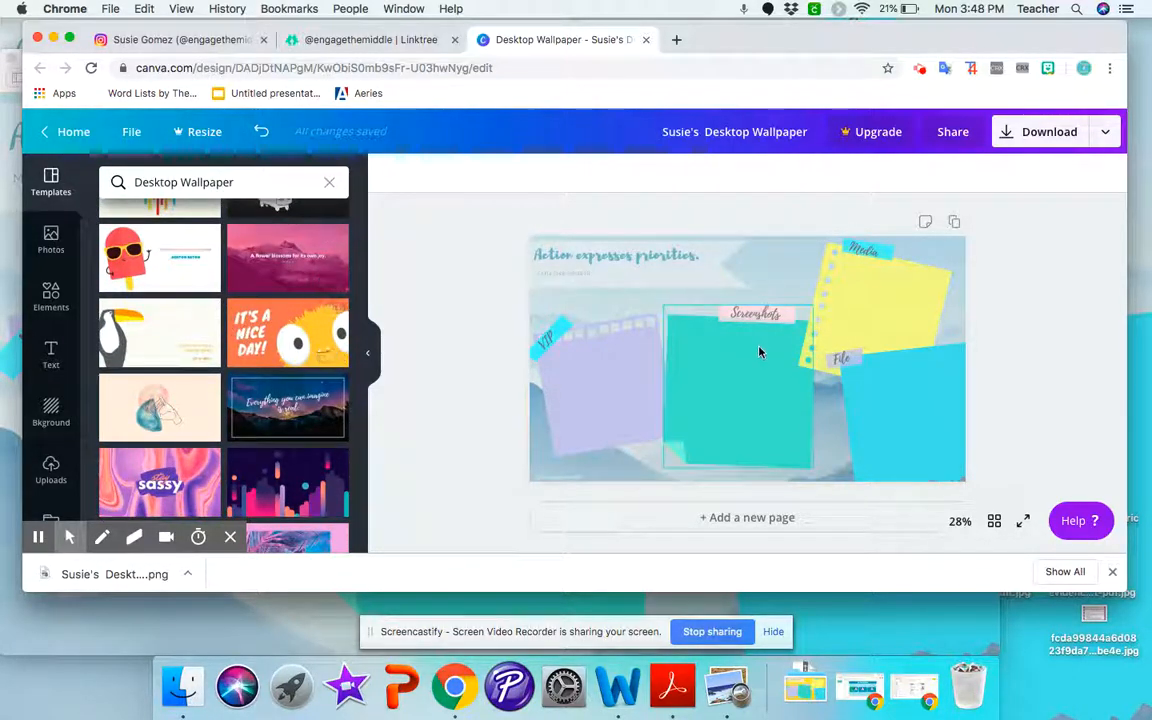
pyautogui.click(616, 260)
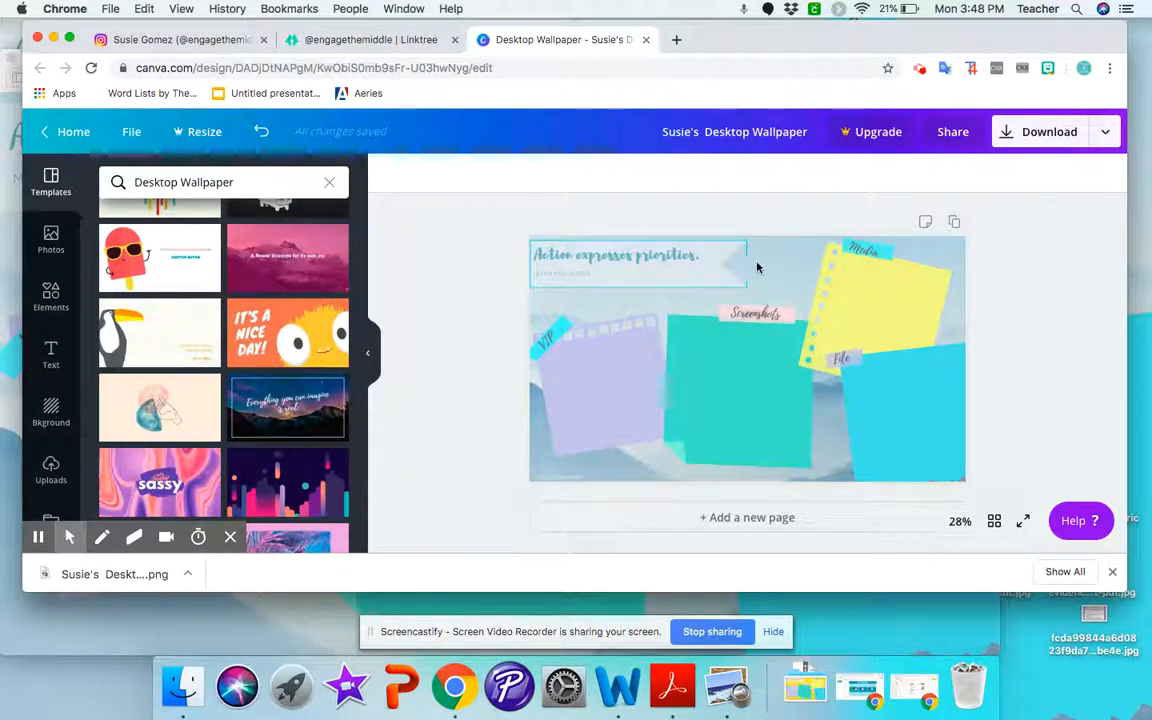
pyautogui.click(748, 360)
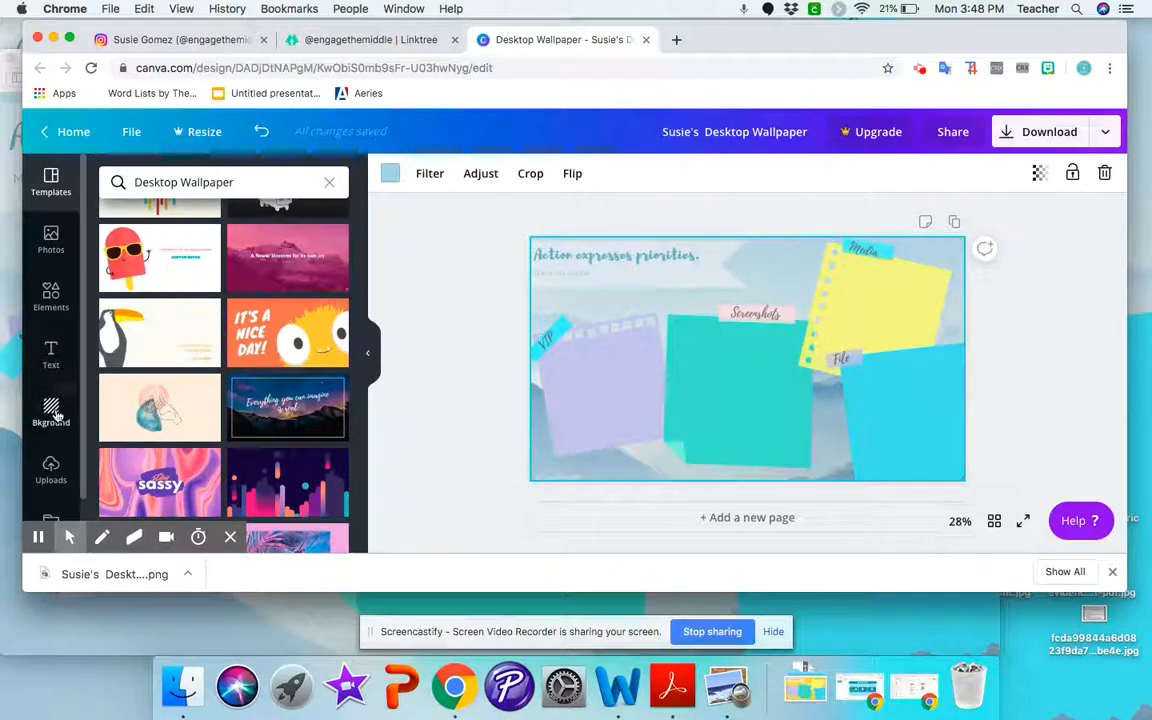
# - Try green and yellow page backgrounds, then apply the peach desert-style backdrop behind the sticky notes
pyautogui.click(52, 410)
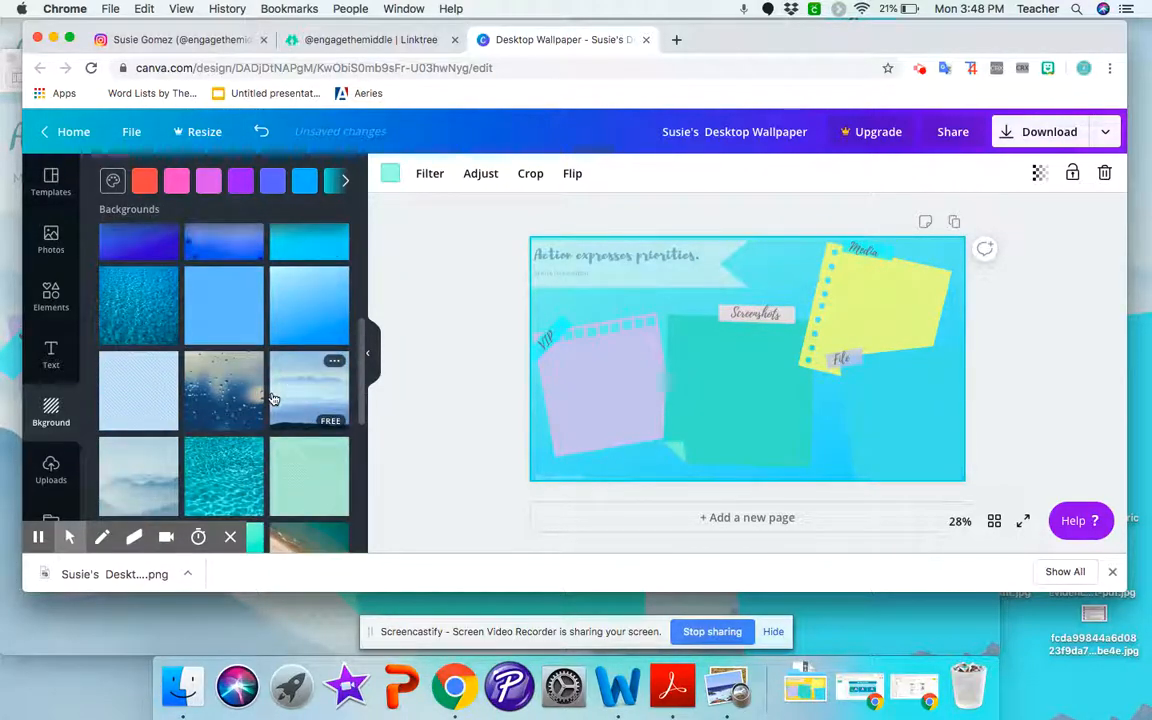
pyautogui.scroll(-3)
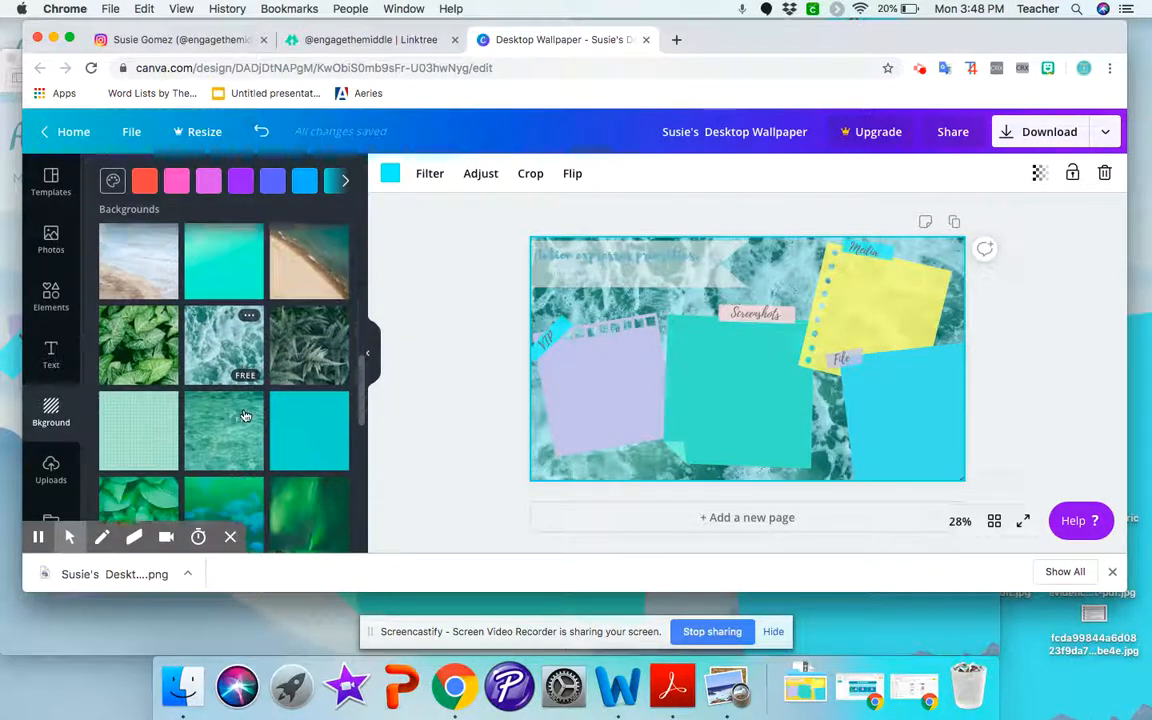
pyautogui.click(224, 414)
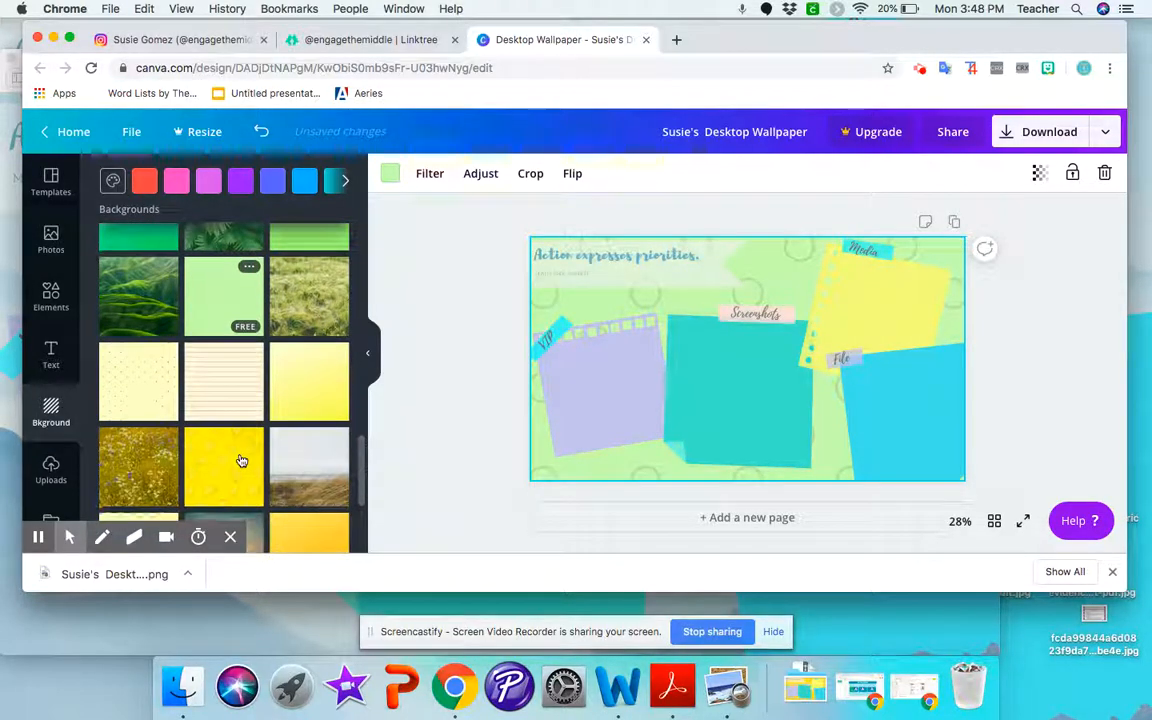
pyautogui.click(224, 464)
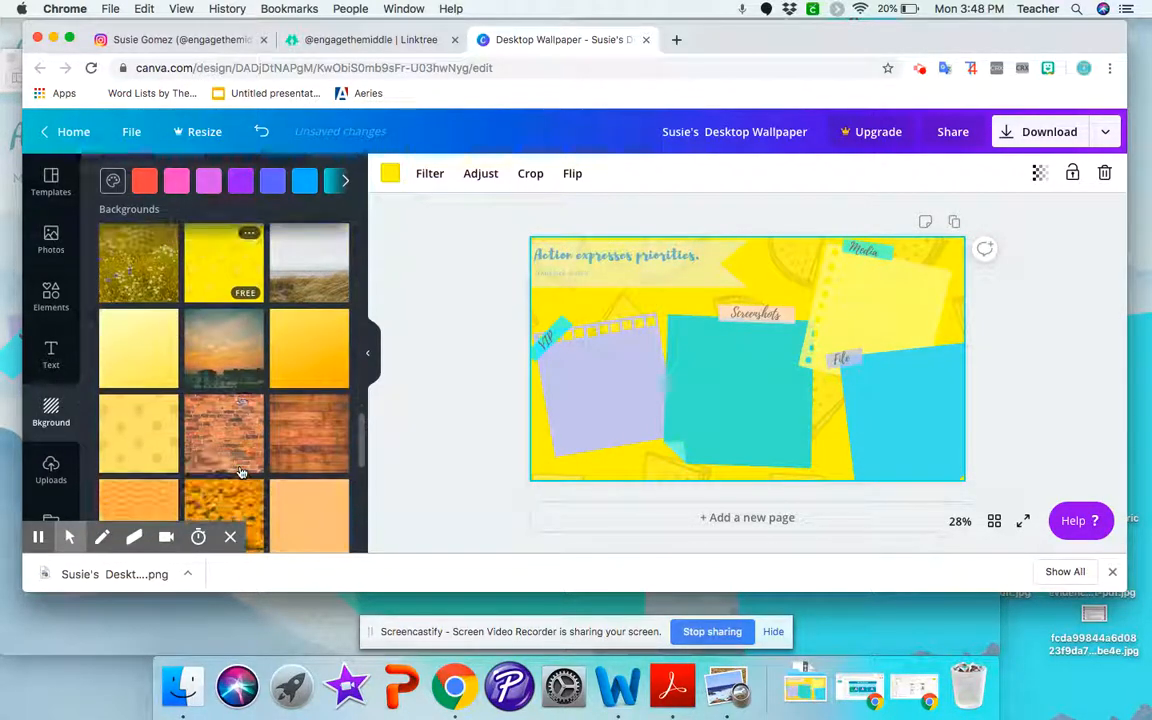
pyautogui.scroll(-3)
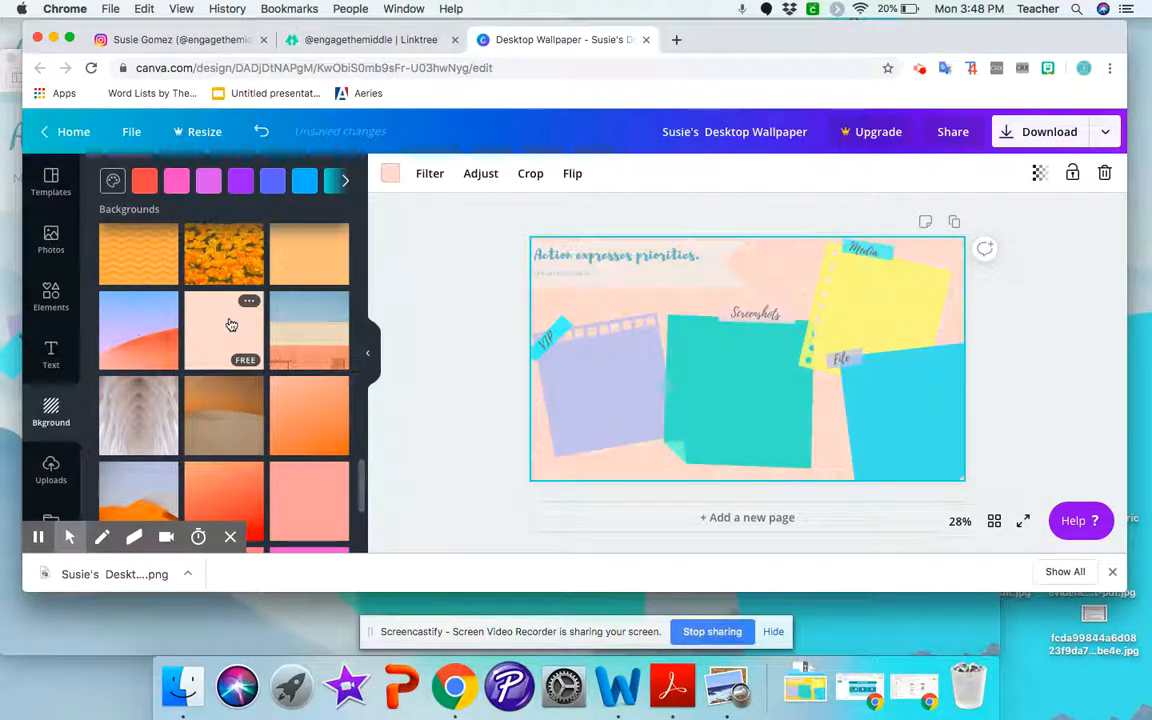
pyautogui.click(616, 256)
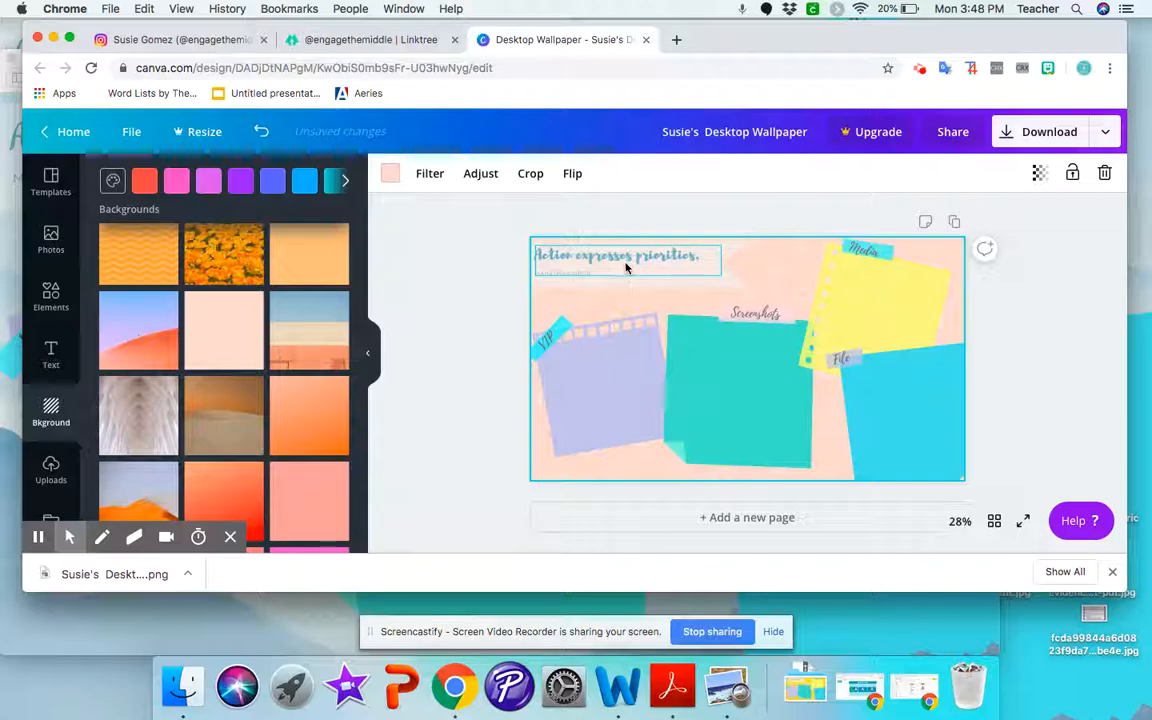
pyautogui.click(620, 256)
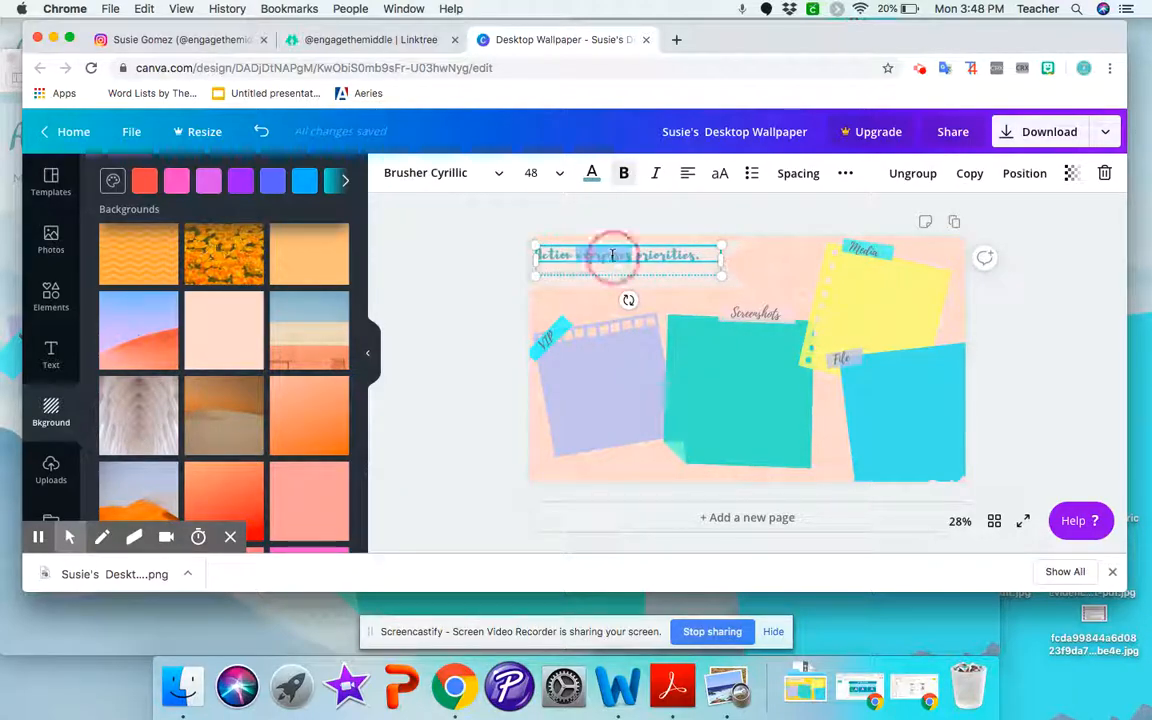
pyautogui.click(440, 172)
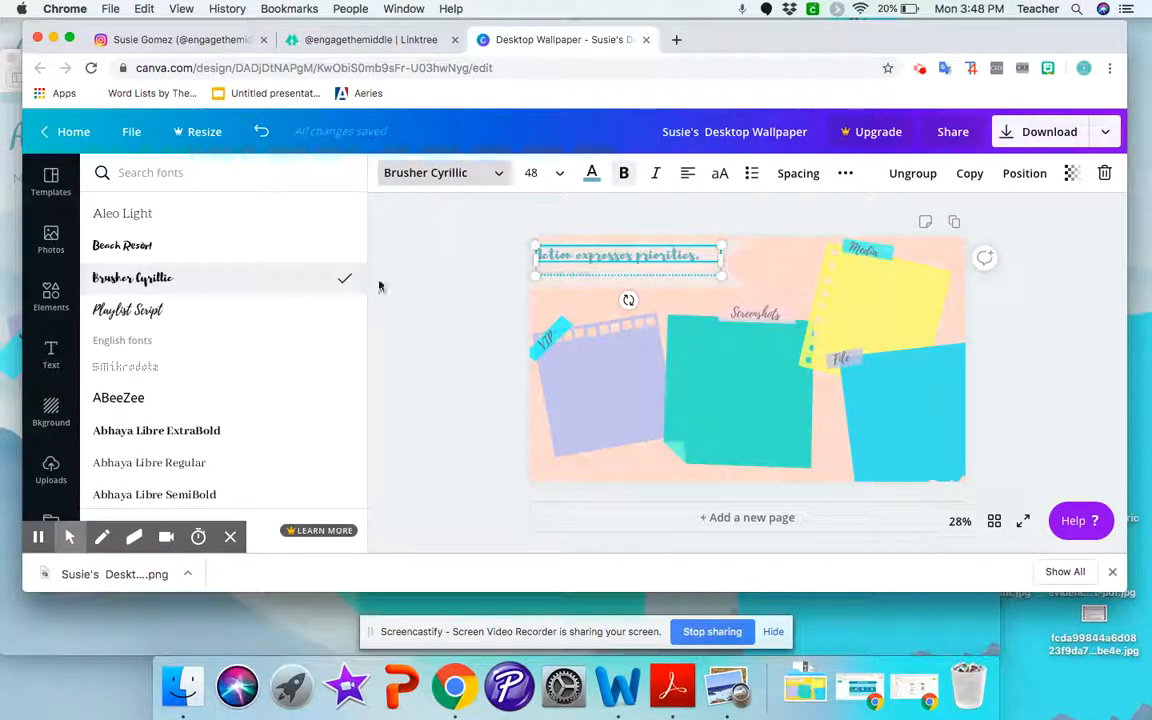
pyautogui.click(122, 212)
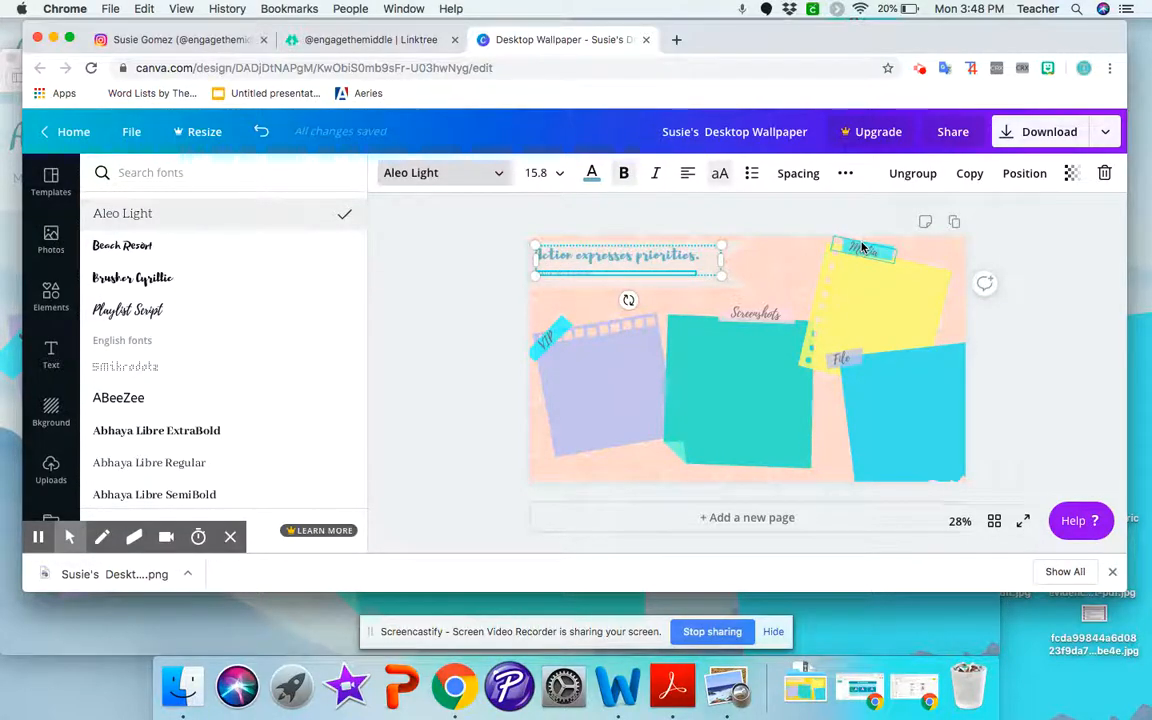
pyautogui.click(128, 310)
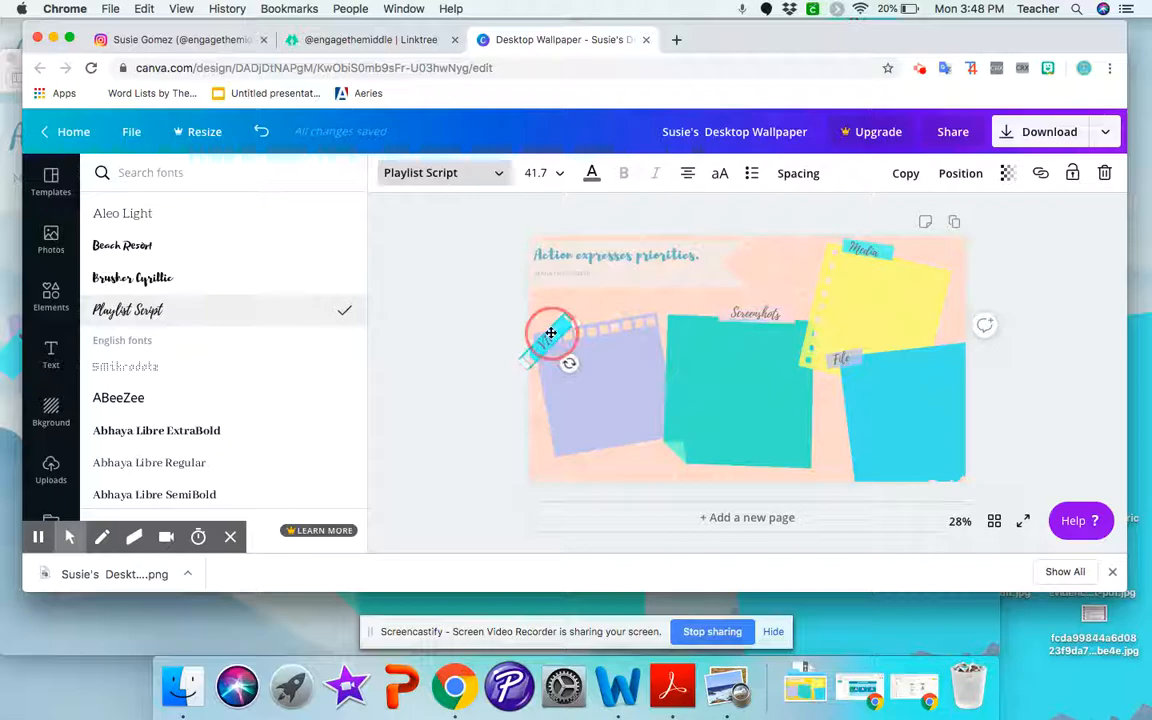
pyautogui.click(736, 400)
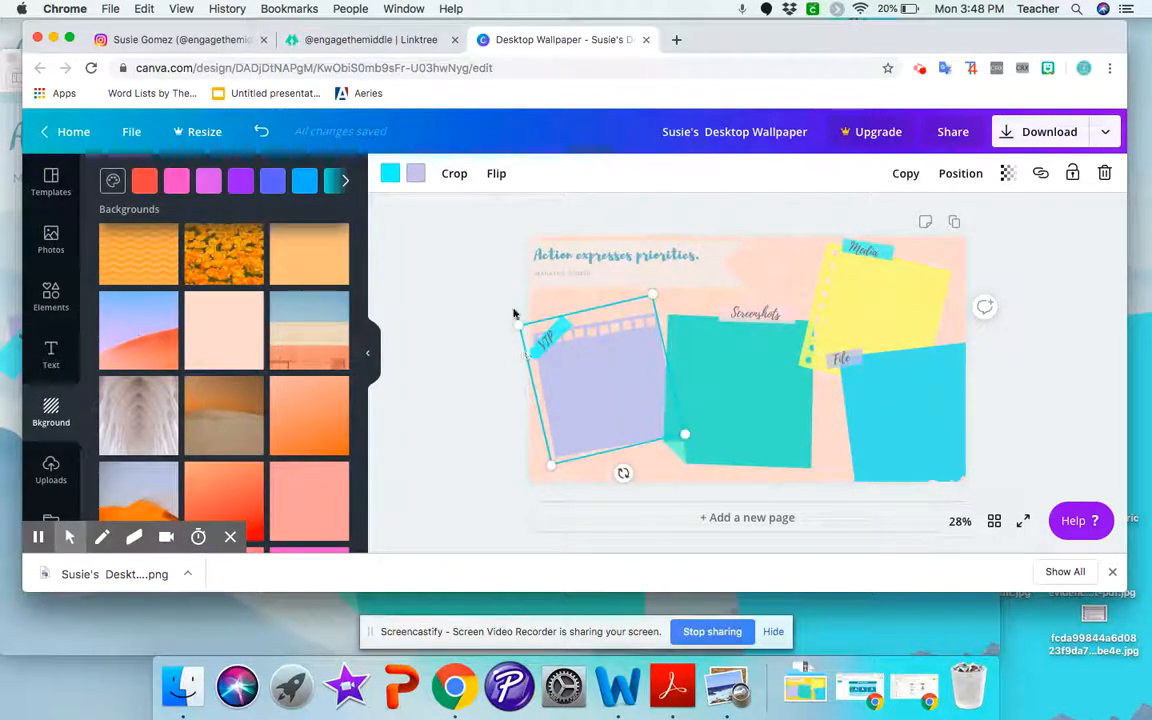
# - Search Elements for 'note', then rotate the purple note about -10° and deselect it
pyautogui.click(52, 296)
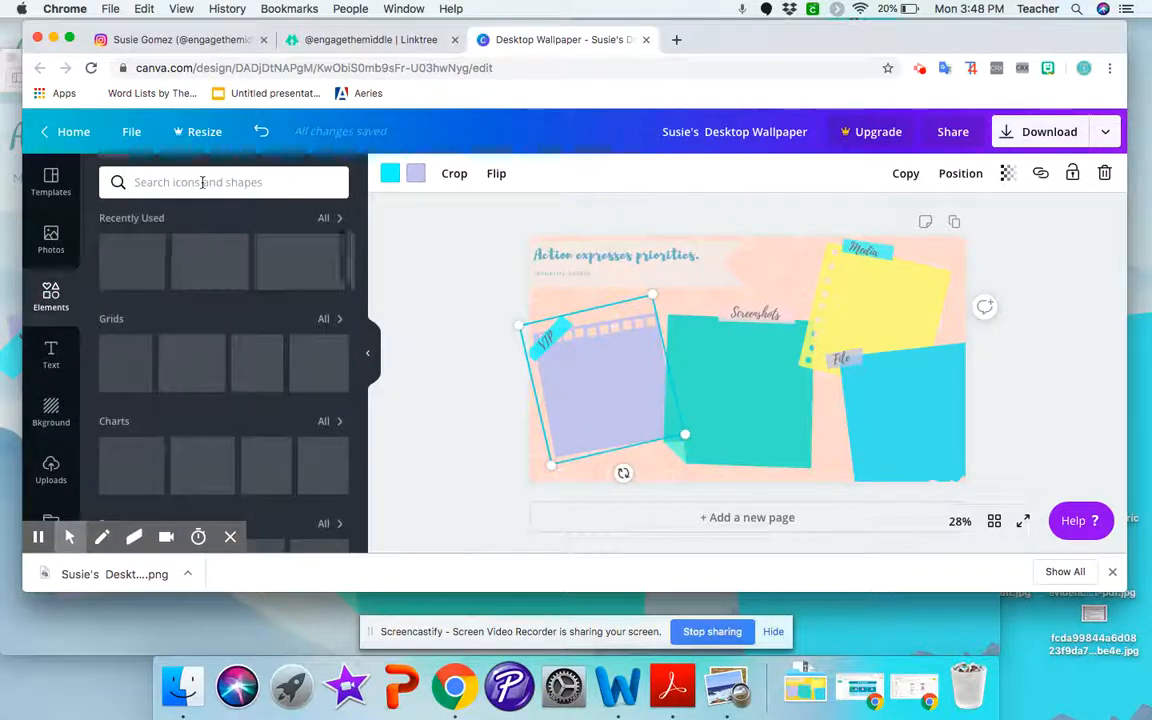
pyautogui.write('note')
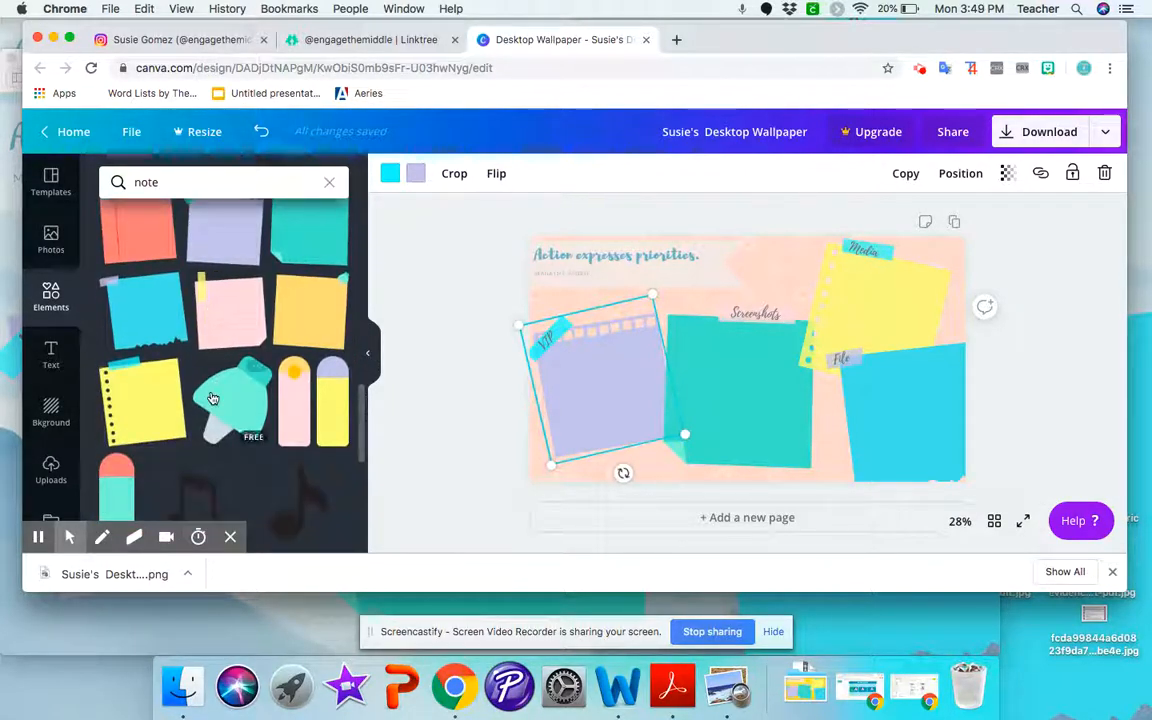
pyautogui.scroll(-3)
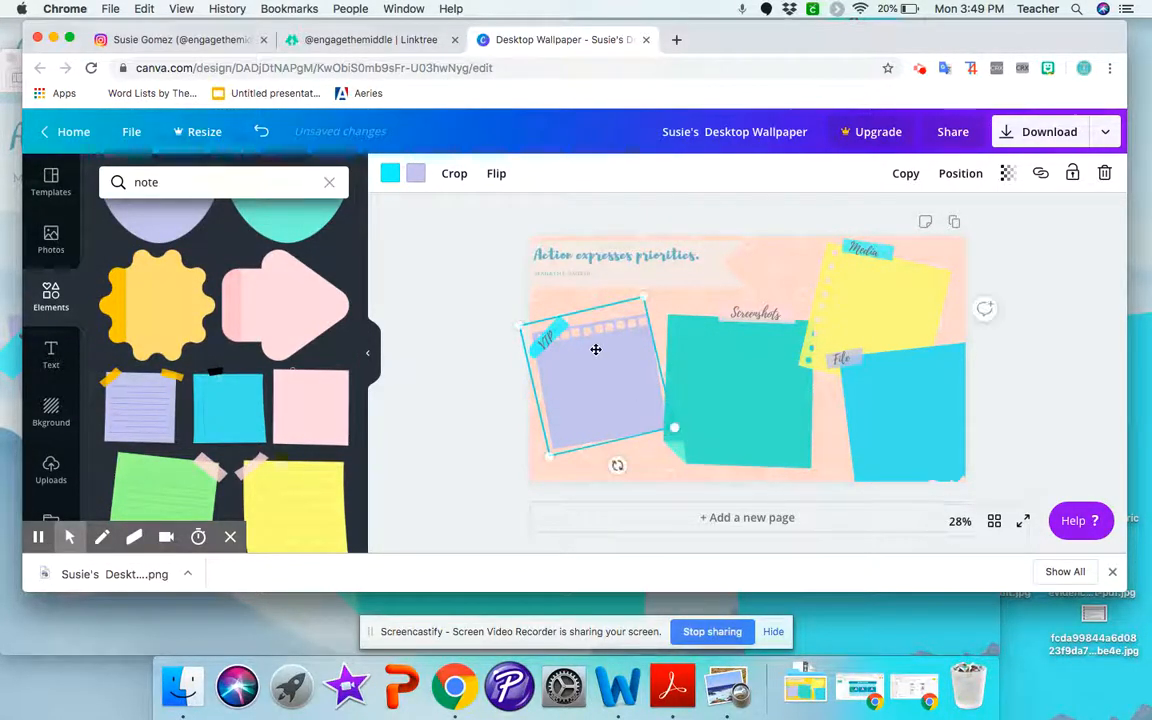
pyautogui.click(752, 312)
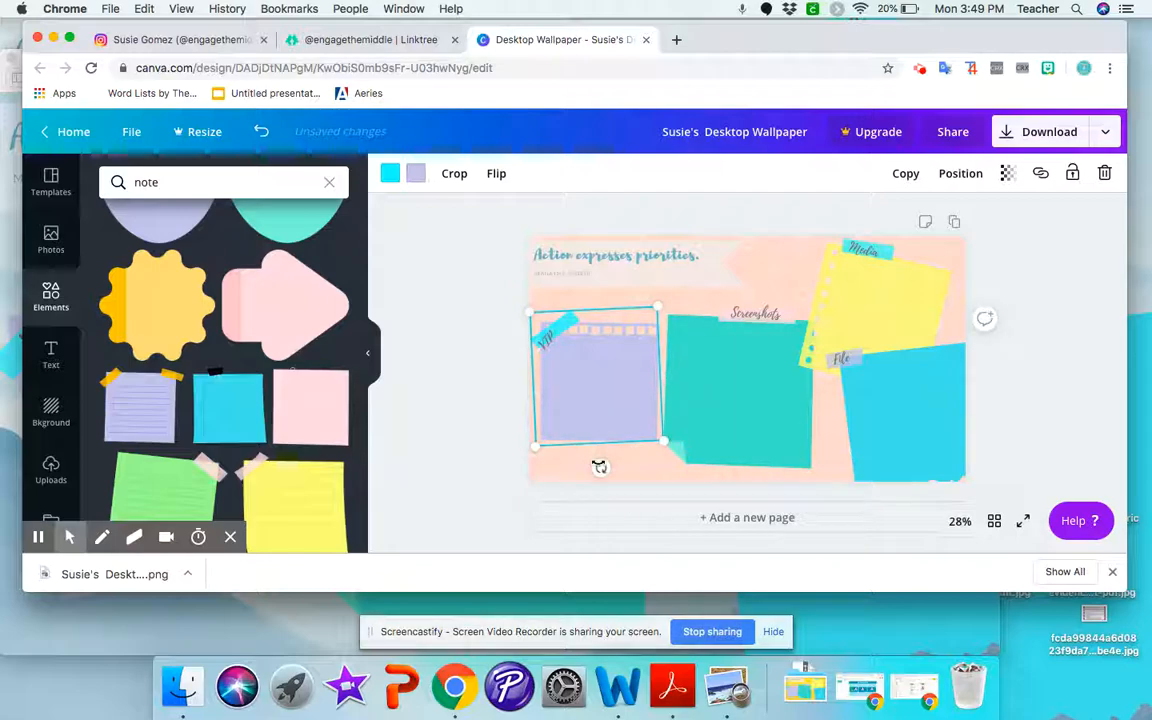
pyautogui.moveTo(600, 468); pyautogui.dragTo(624, 456)
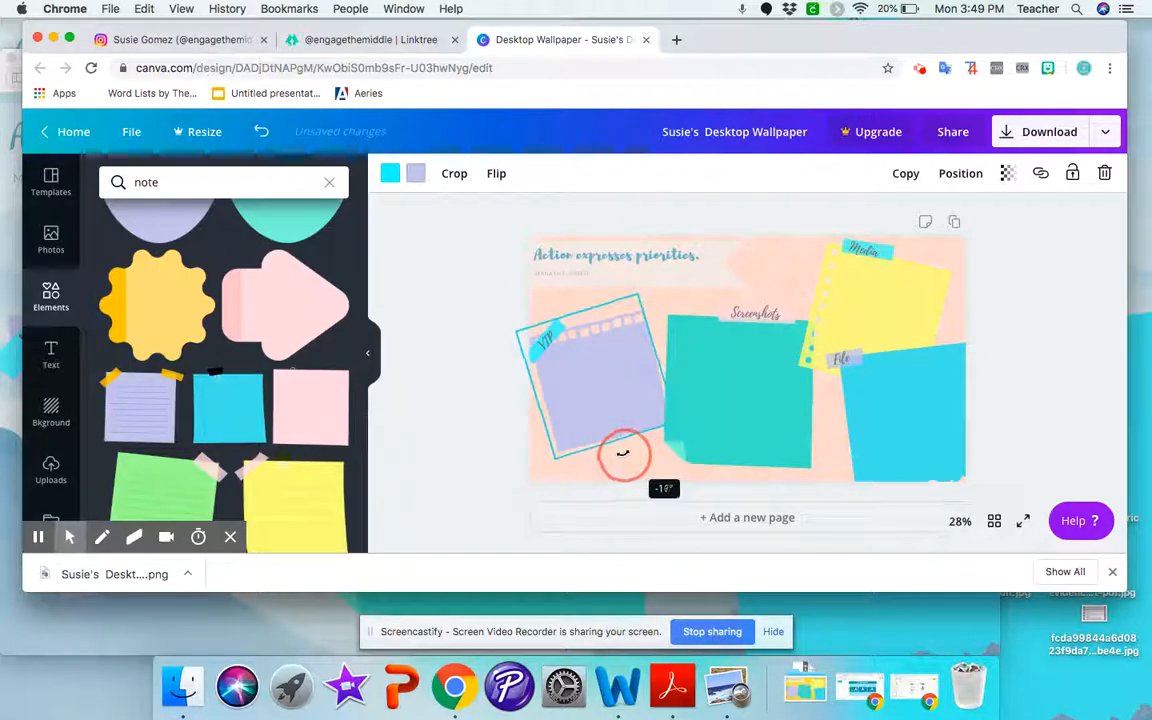
pyautogui.click(1008, 374)
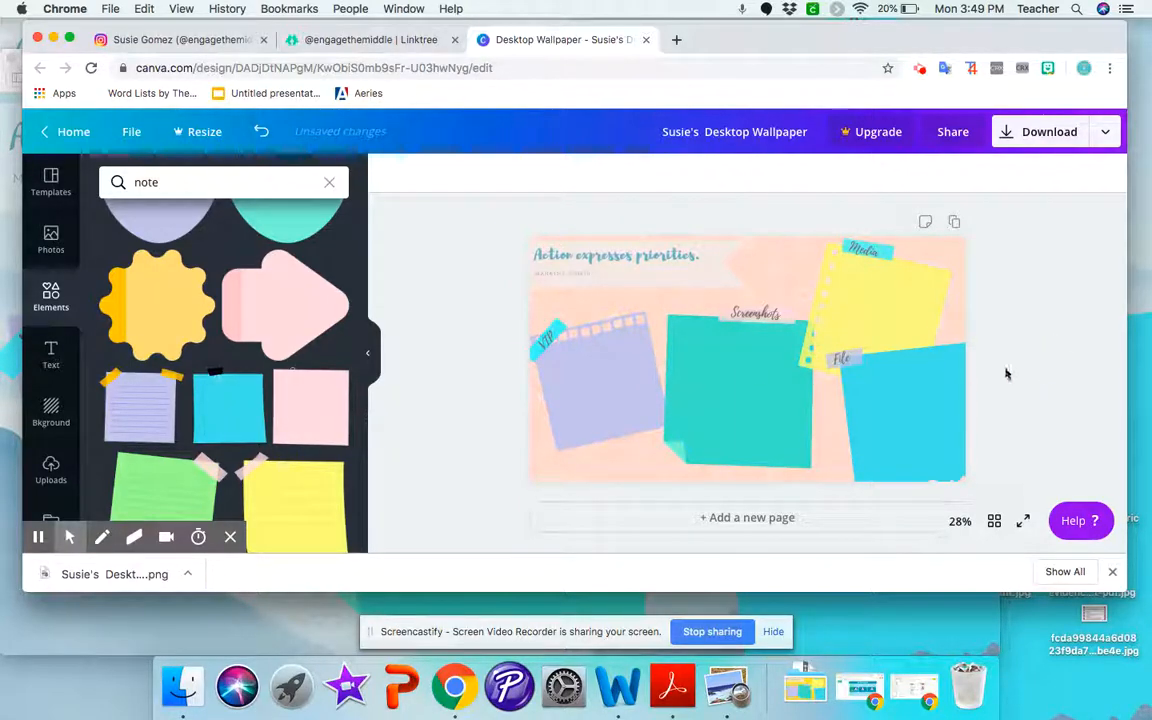
pyautogui.moveTo(1050, 172)
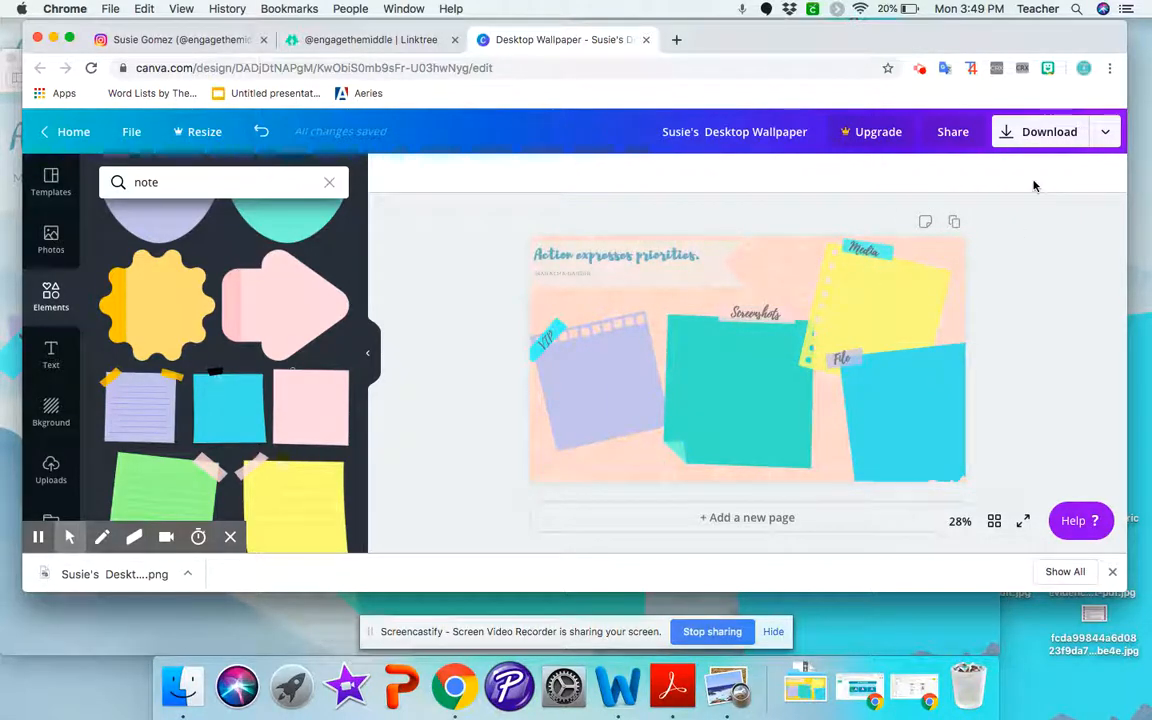
# - Download the wallpaper design as a PNG image through the Download menu
pyautogui.click(1048, 132)
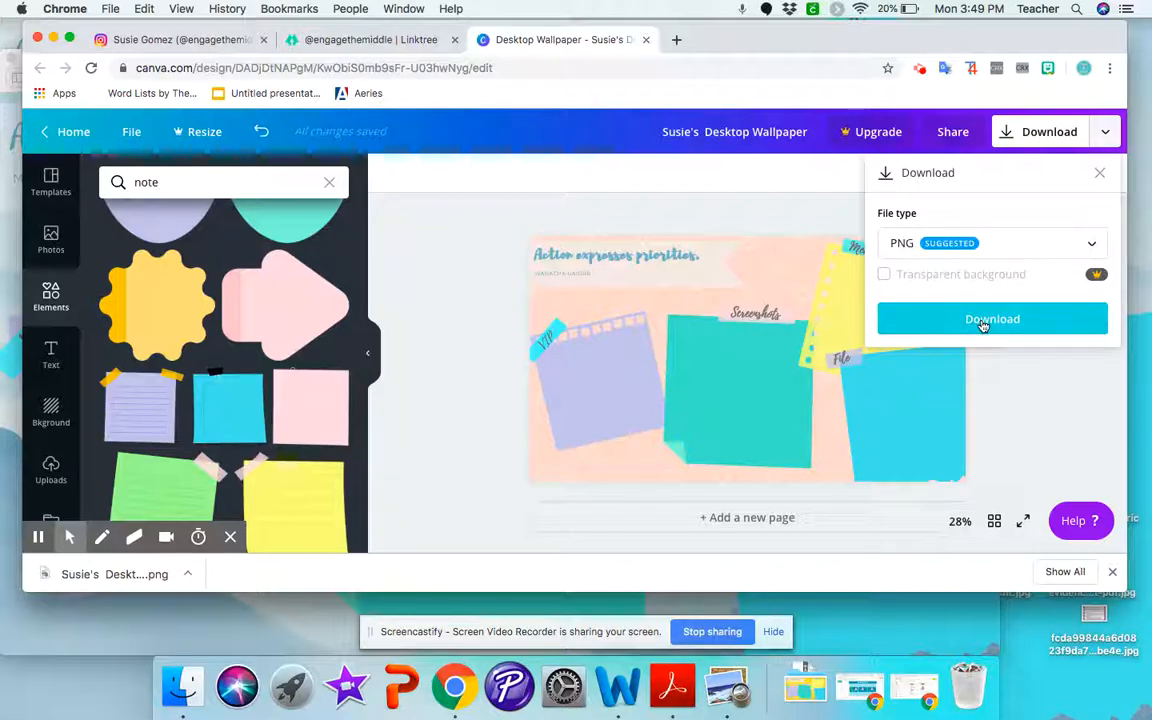
pyautogui.click(992, 318)
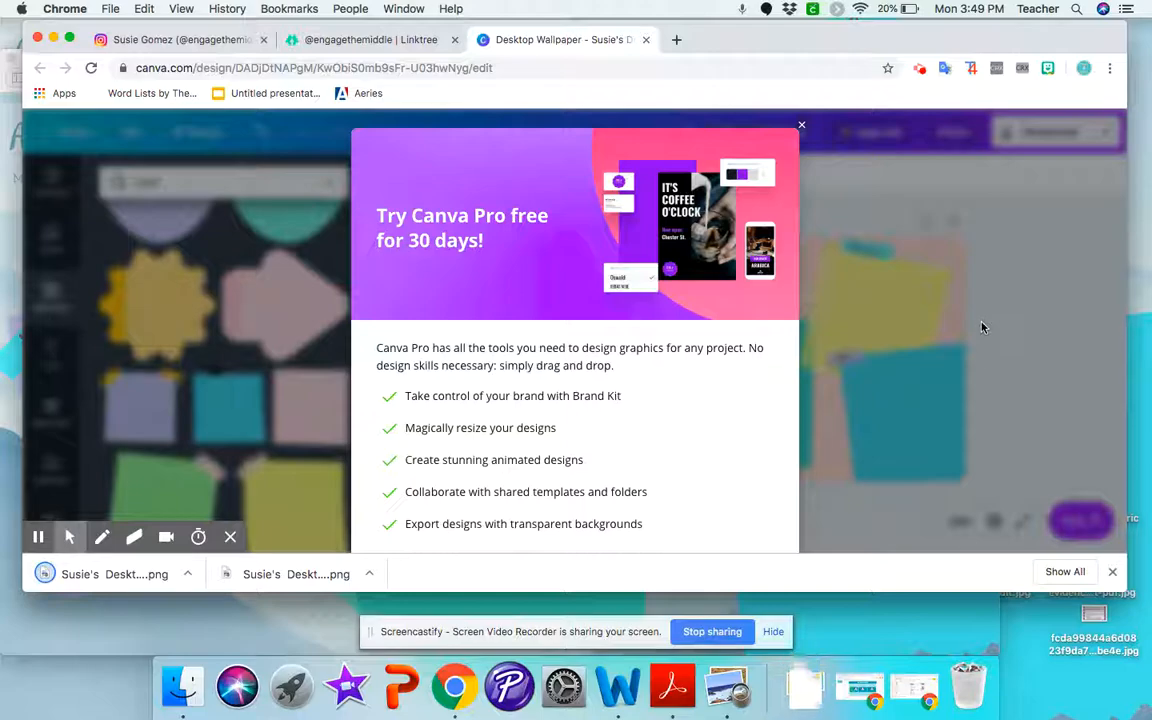
pyautogui.click(804, 688)
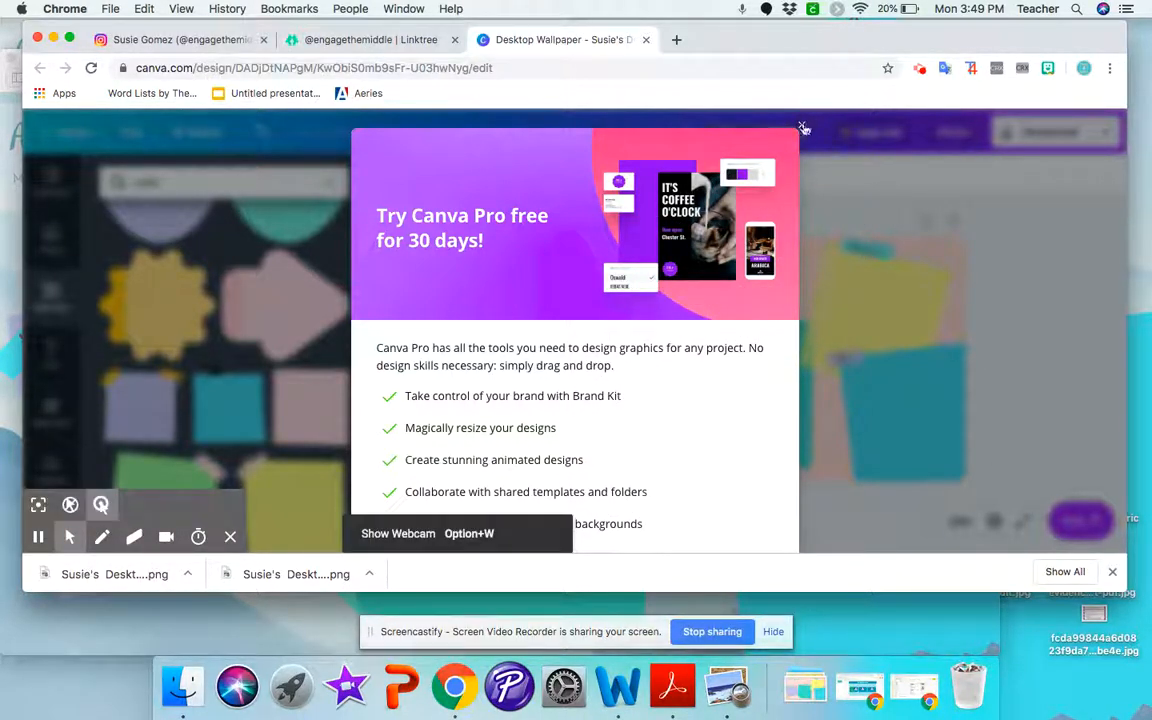
# - Close the 'Try Canva Pro free' popup and minimize Chrome to reveal the desktop
pyautogui.click(800, 128)
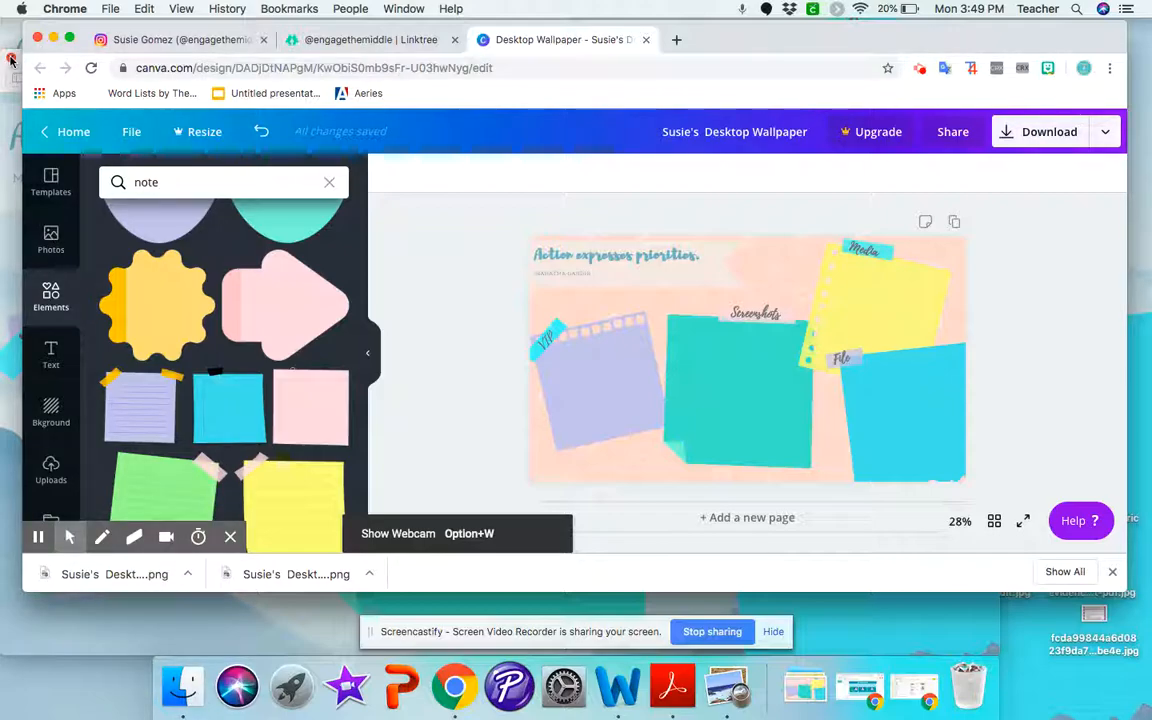
pyautogui.click(36, 38)
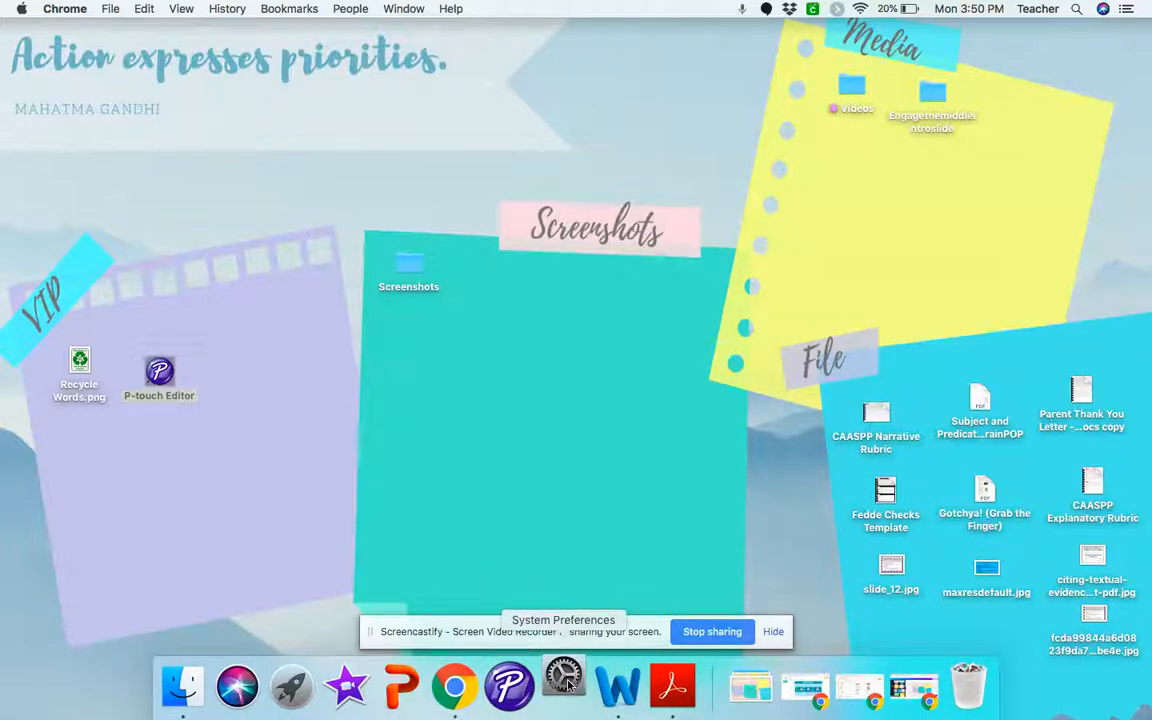
# - In Desktop & Screen Saver, choose the newest wallpaper PNG from Downloads, stretched to fill screen, and close preferences
pyautogui.click(564, 686)
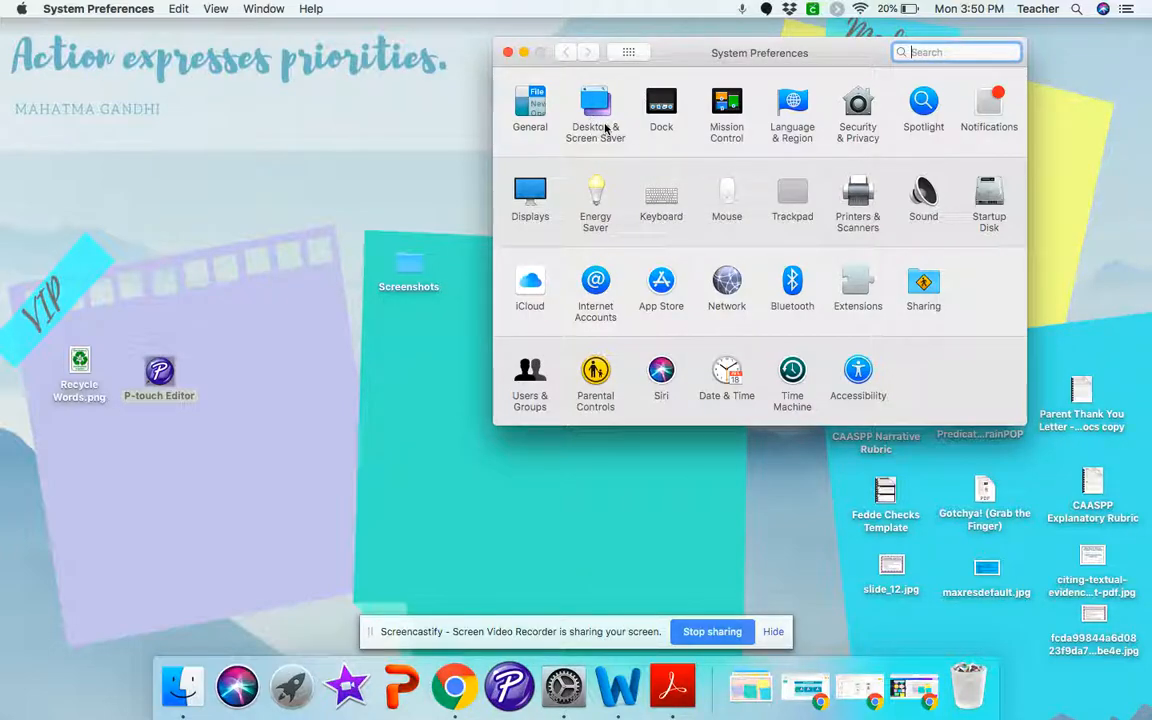
pyautogui.click(596, 108)
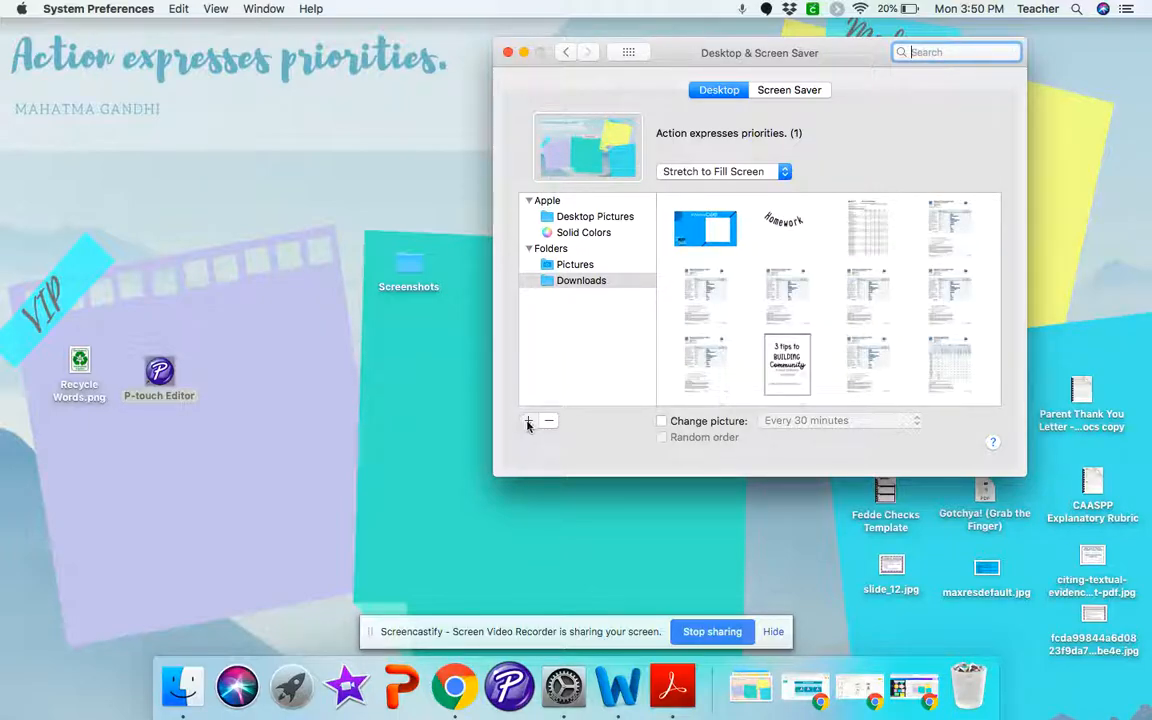
pyautogui.click(528, 420)
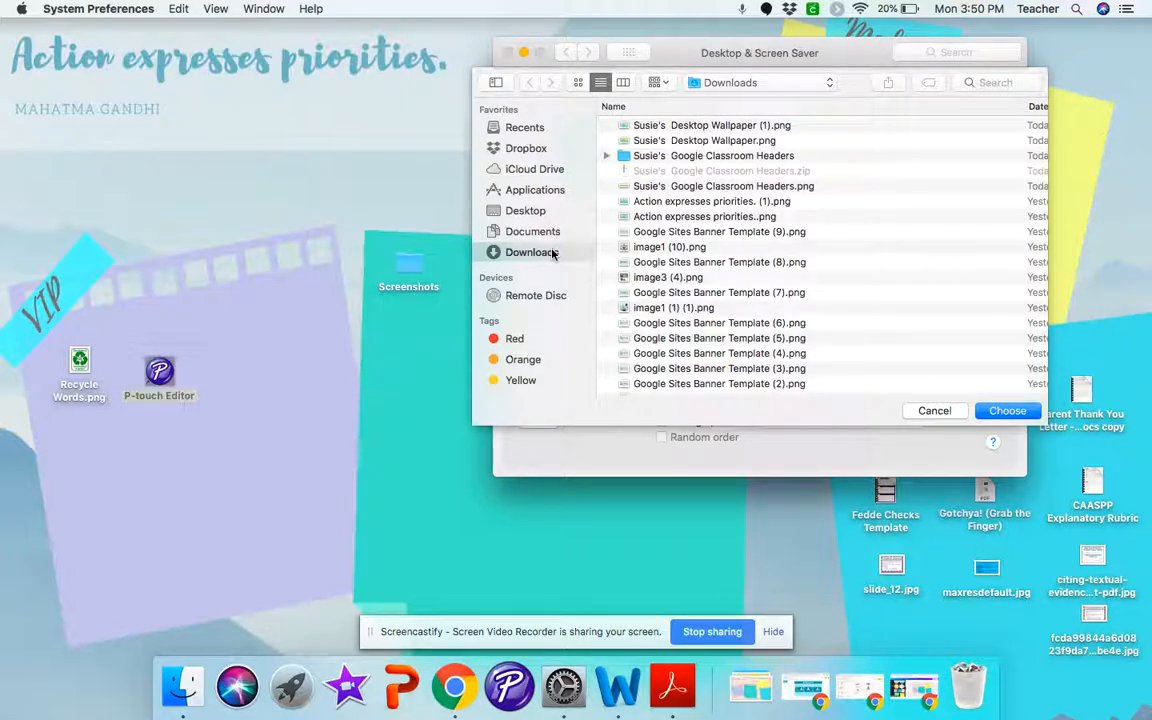
pyautogui.click(712, 124)
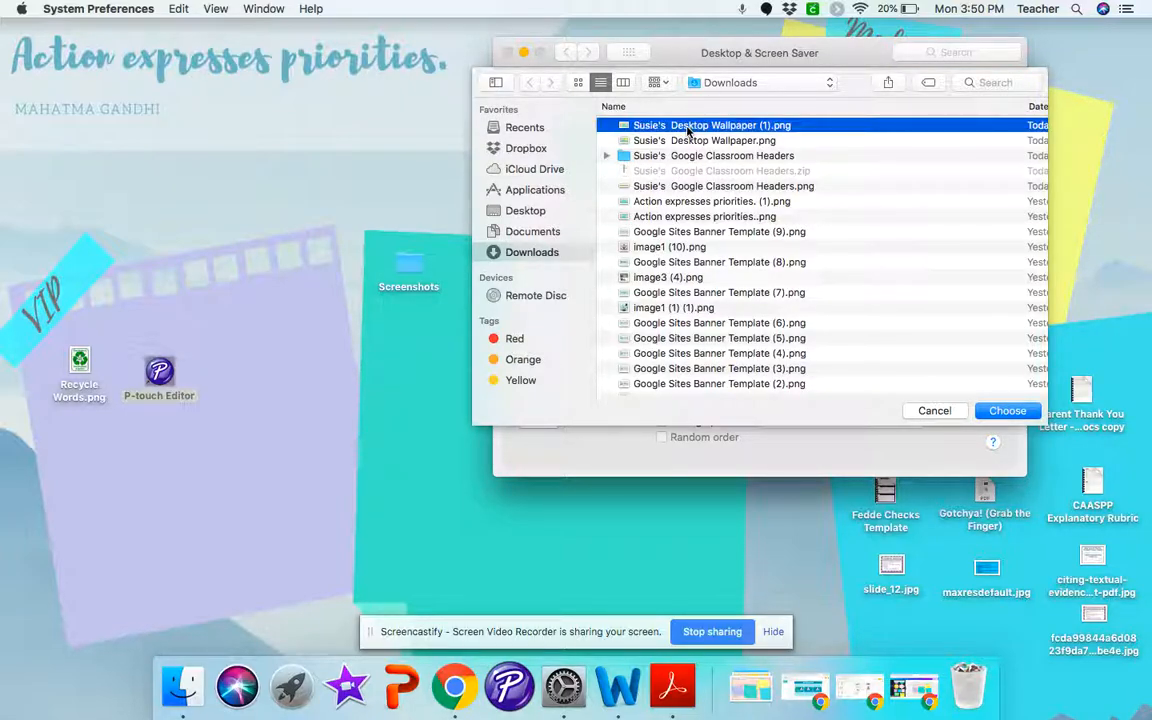
pyautogui.click(1008, 410)
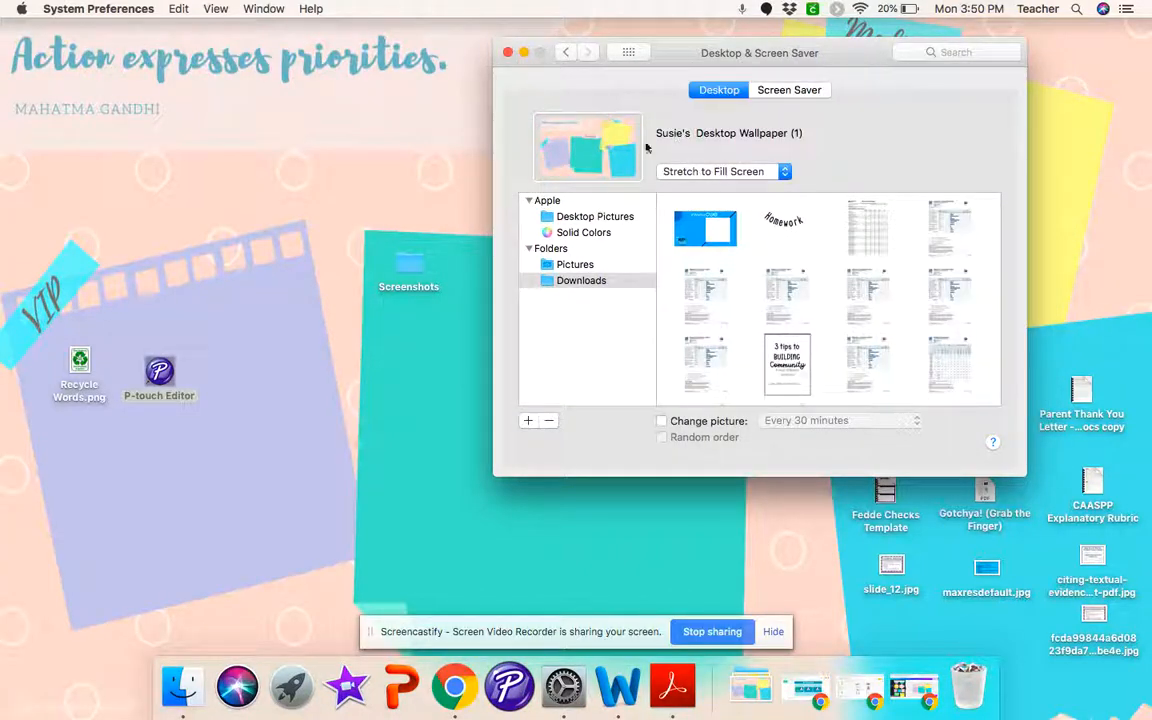
pyautogui.click(722, 172)
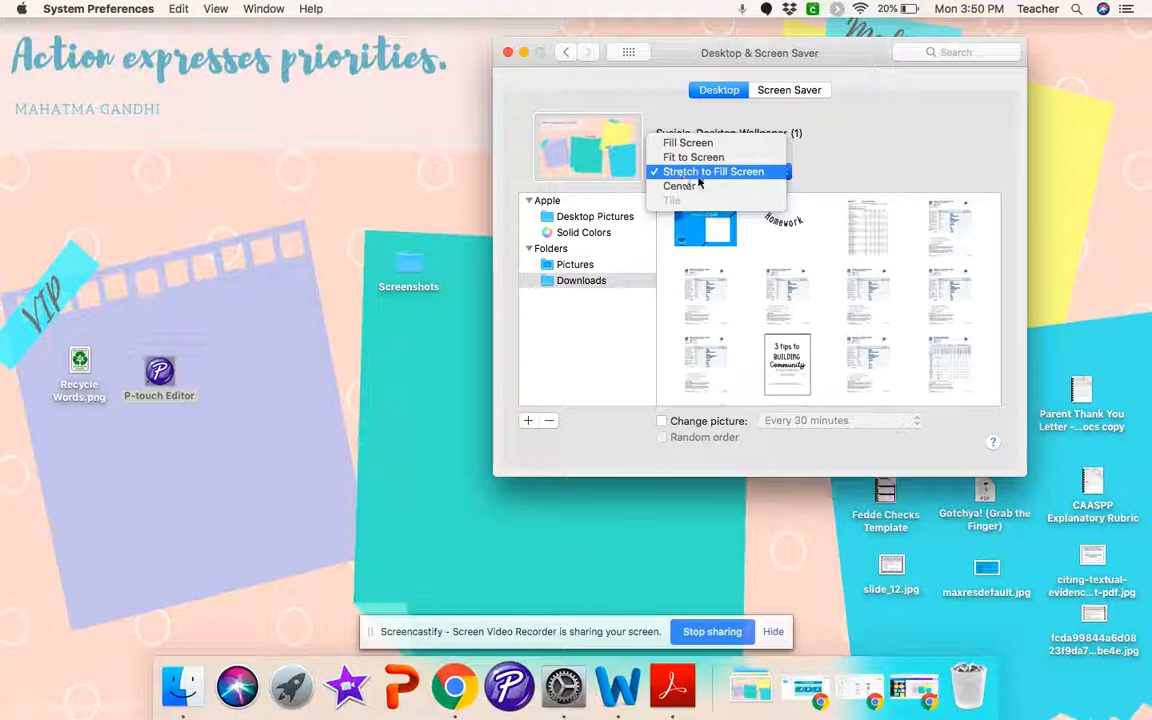
pyautogui.click(712, 172)
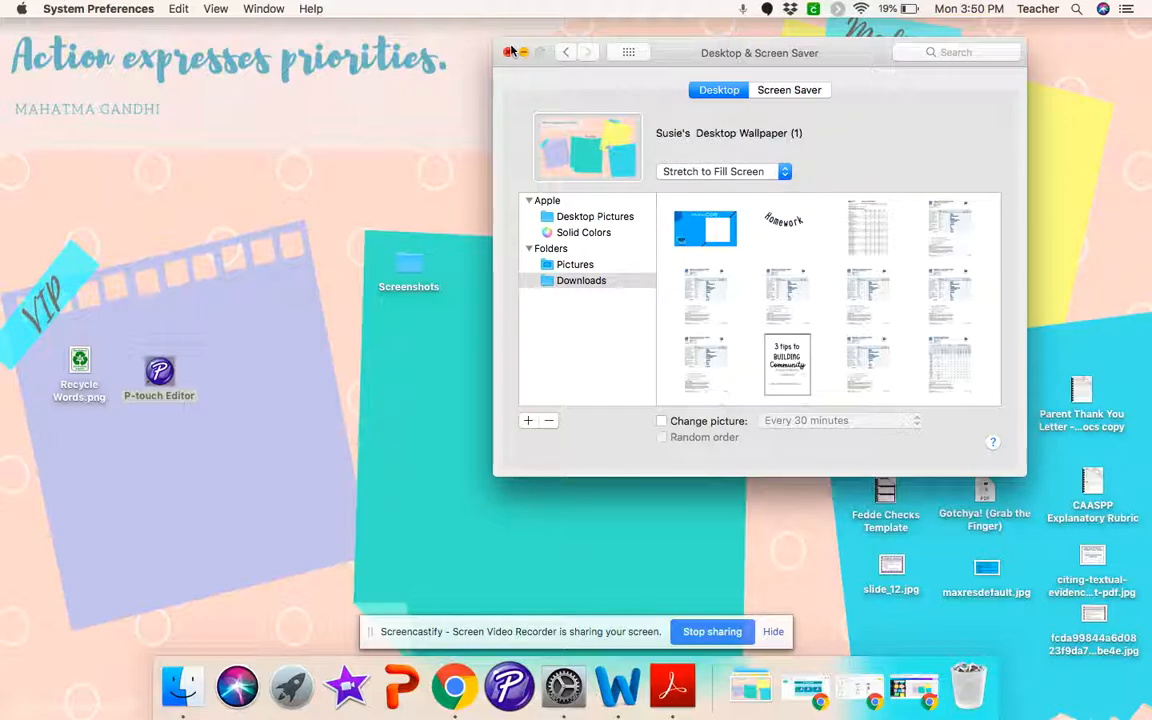
pyautogui.click(510, 52)
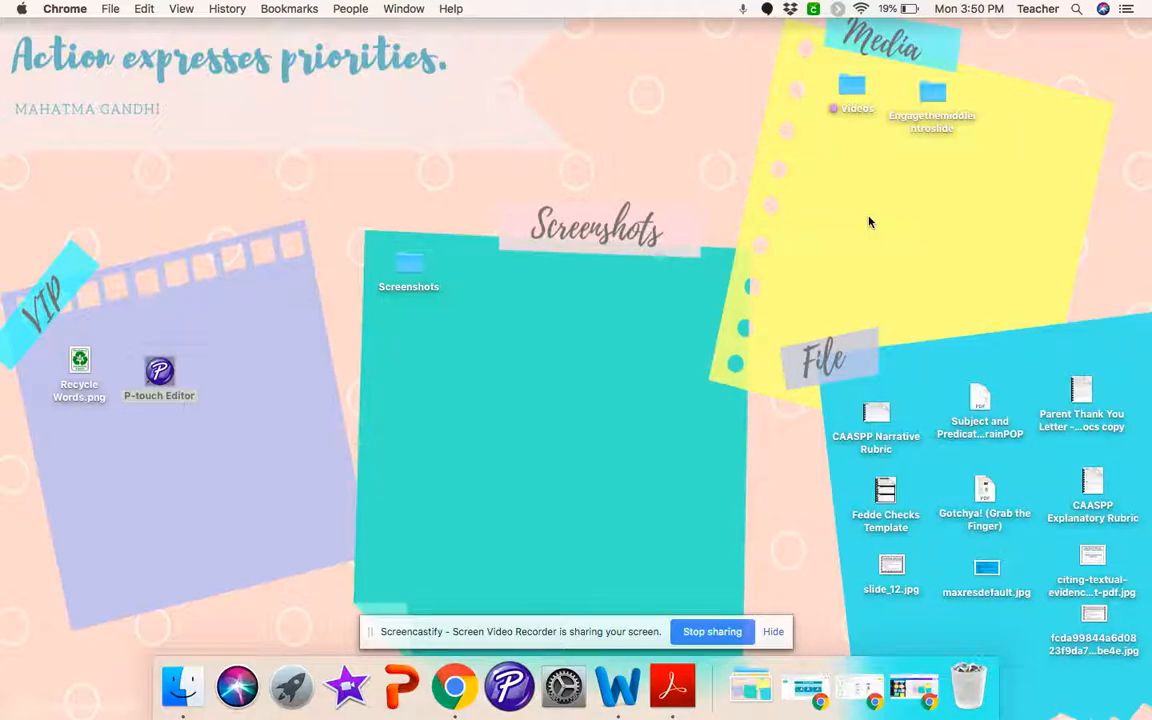
pyautogui.moveTo(236, 344)
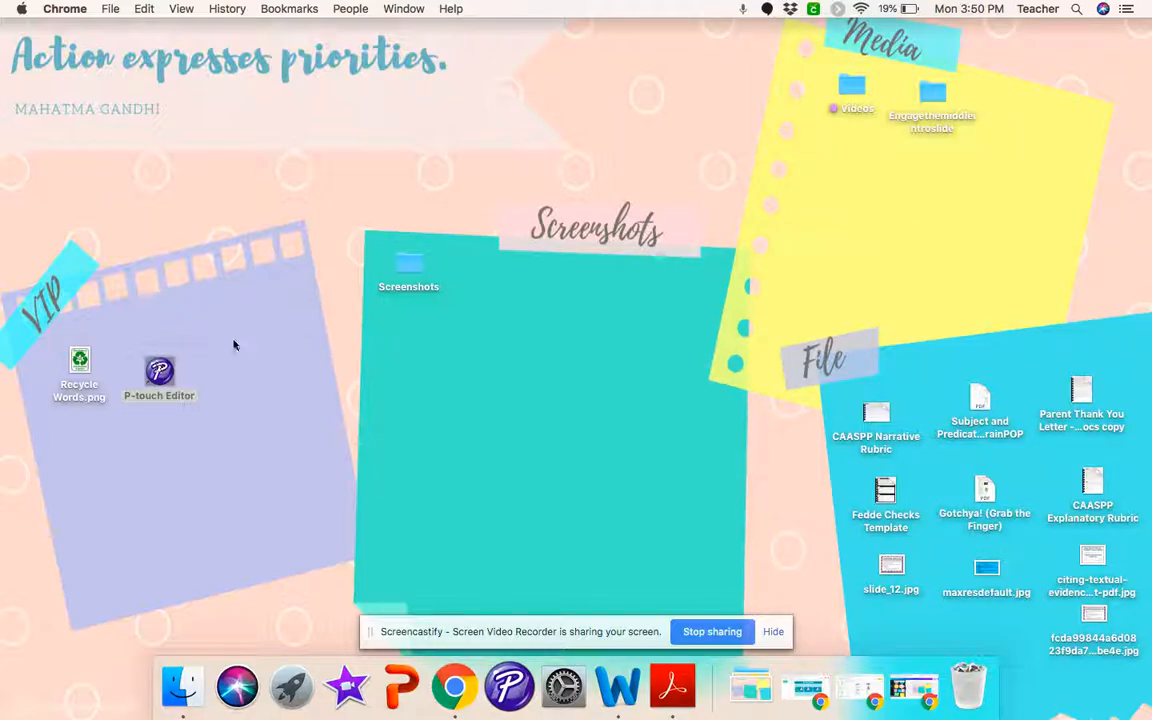
pyautogui.moveTo(600, 364)
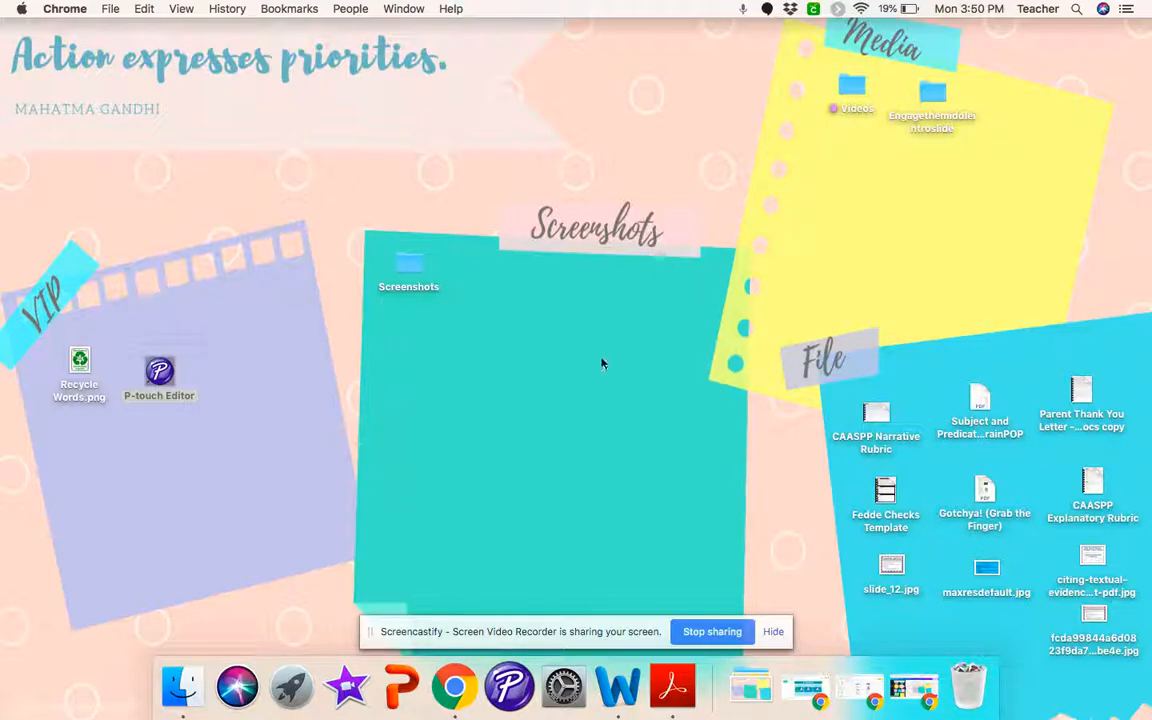
pyautogui.moveTo(184, 20)
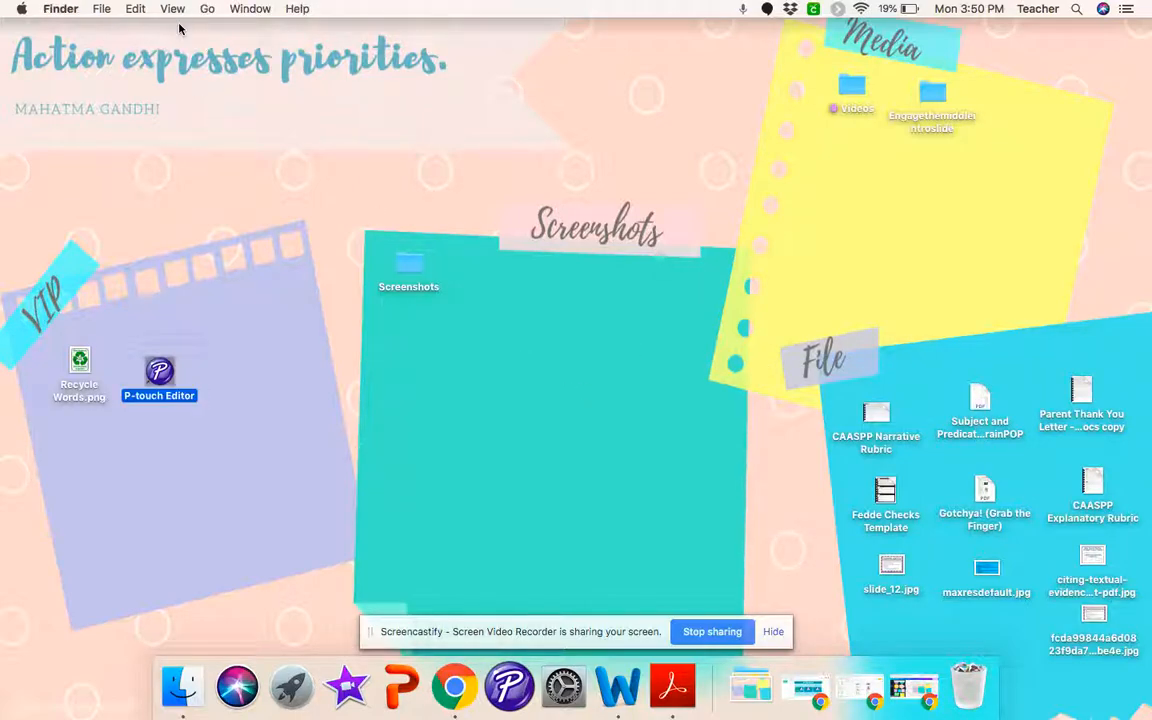
pyautogui.click(172, 8)
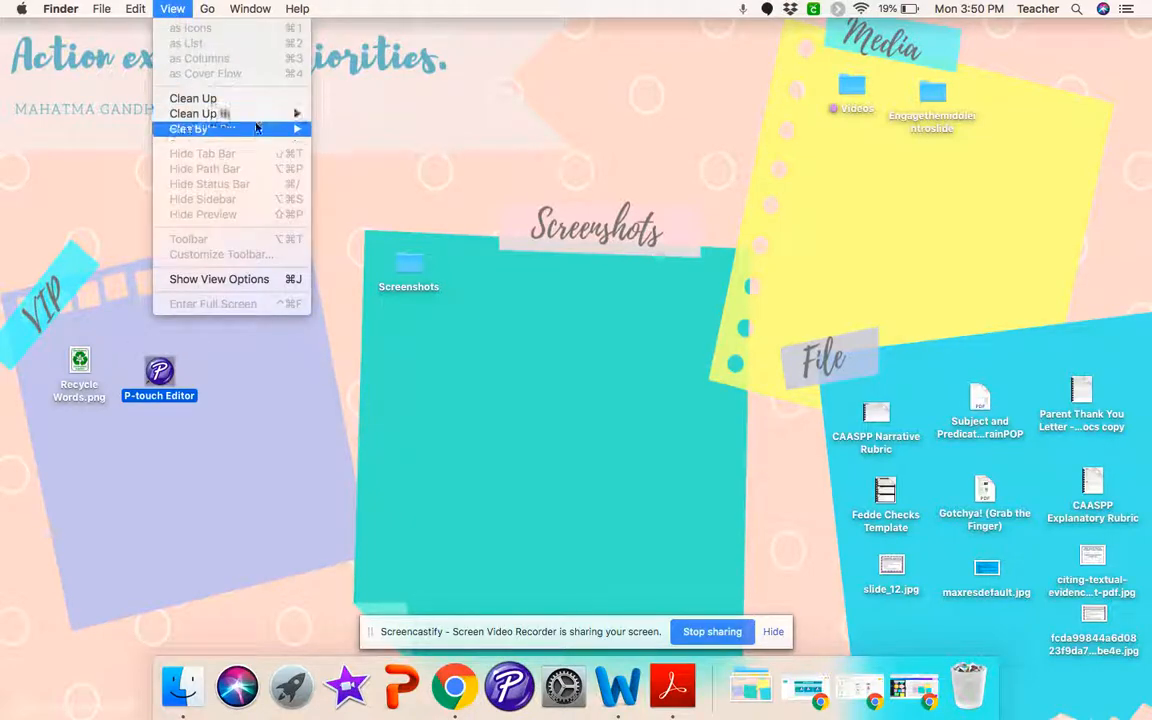
pyautogui.moveTo(188, 128)
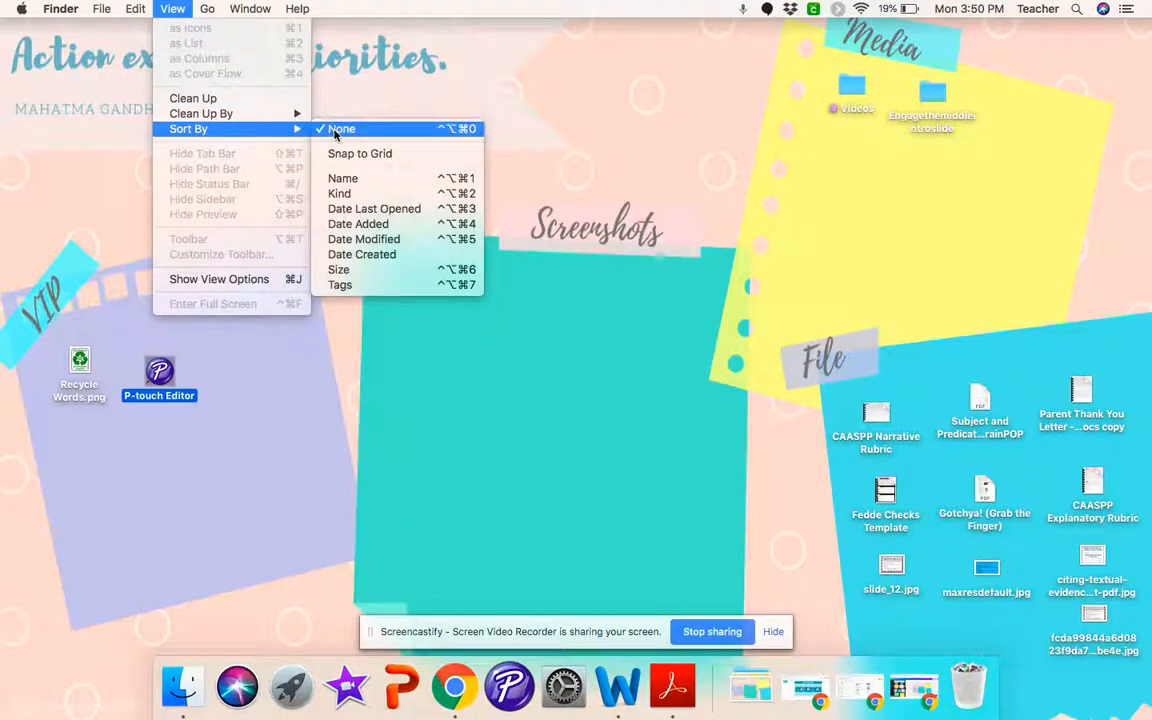
pyautogui.moveTo(344, 178)
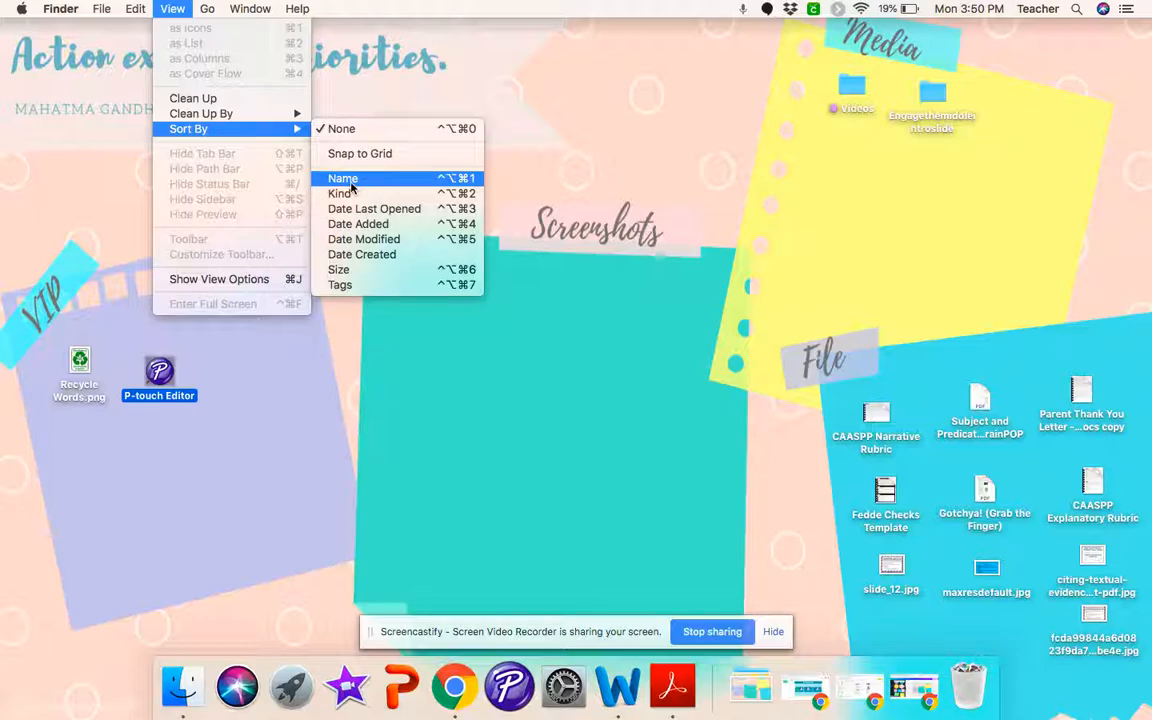
pyautogui.moveTo(374, 208)
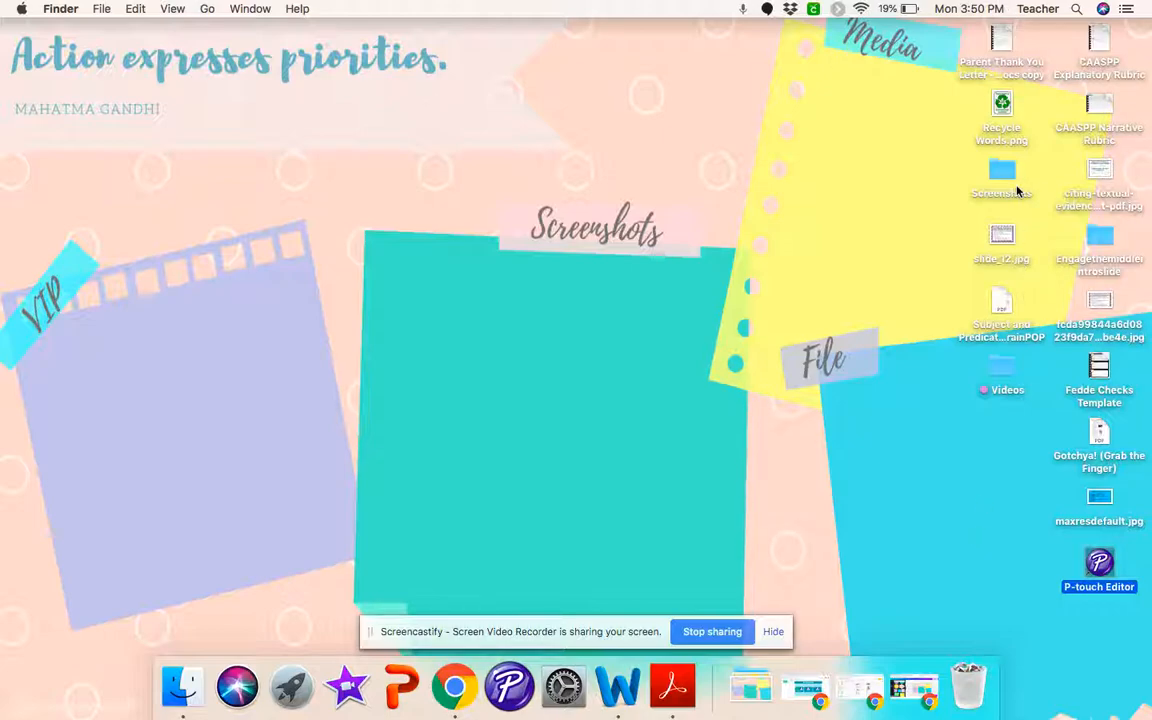
pyautogui.click(1000, 110)
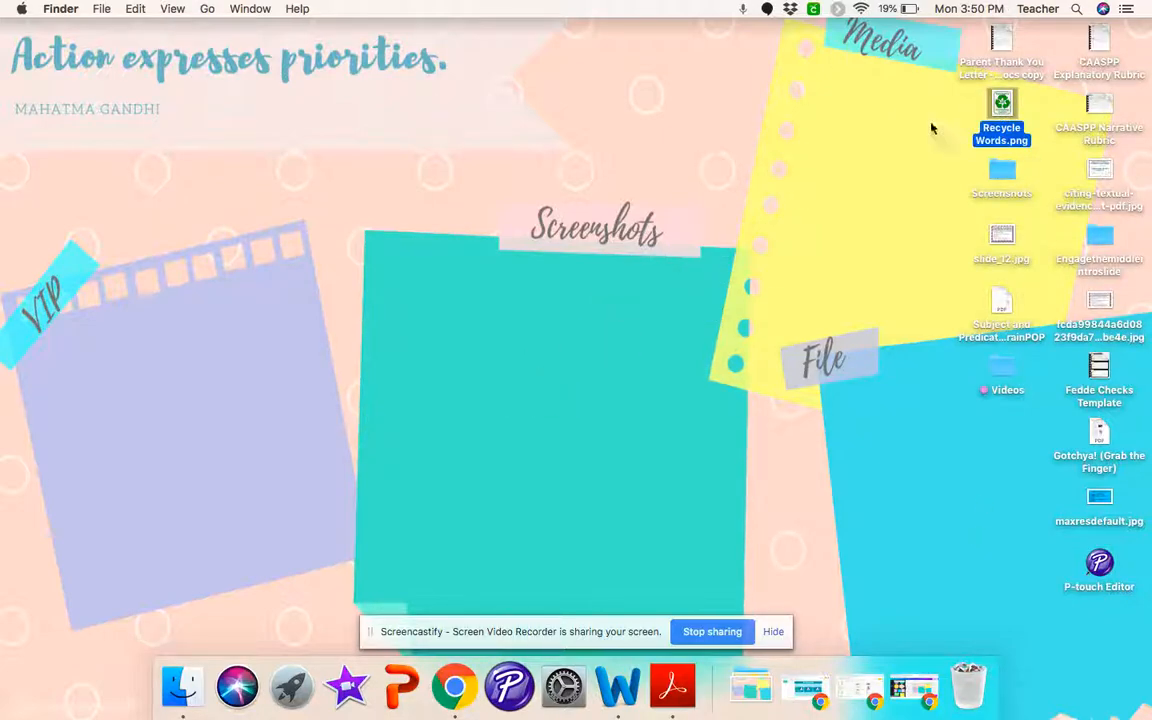
pyautogui.moveTo(168, 10)
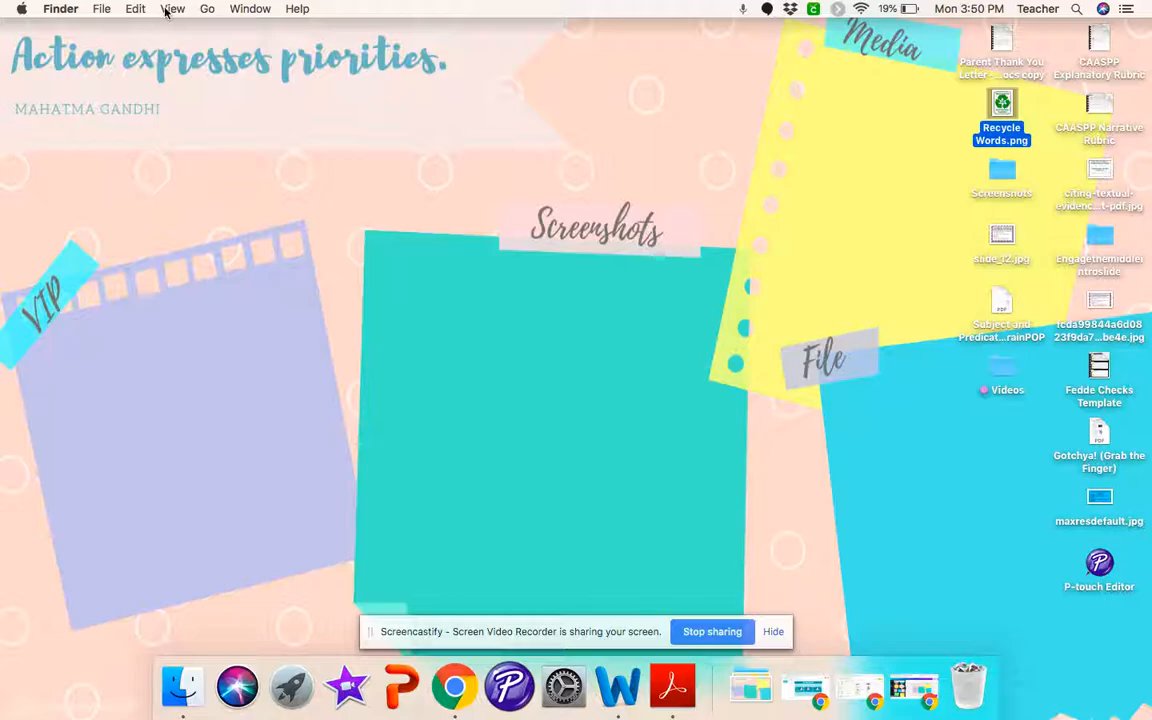
pyautogui.click(172, 8)
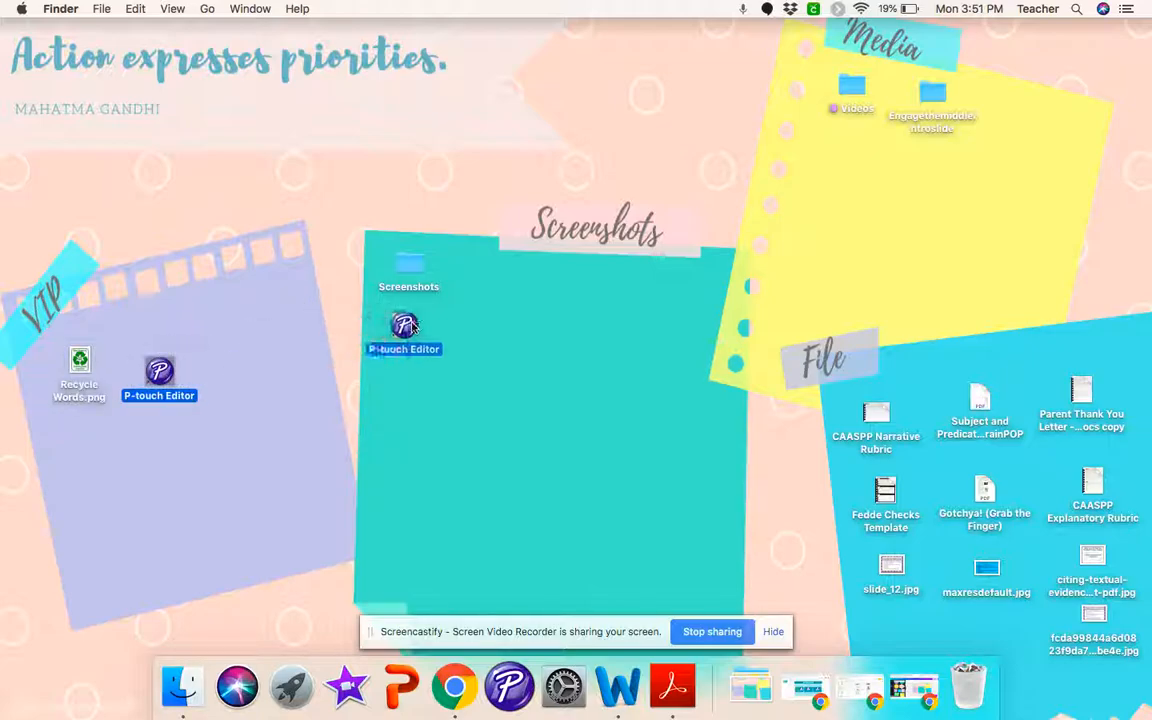
pyautogui.moveTo(404, 324); pyautogui.dragTo(156, 360)
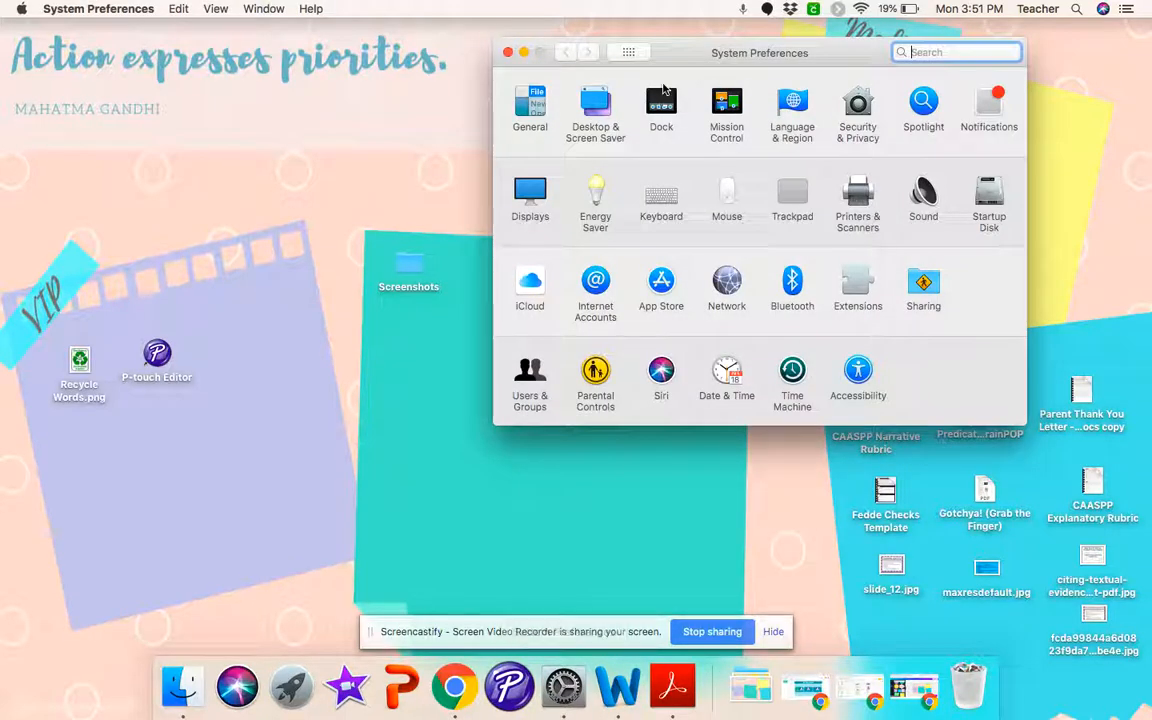
# - Set 'Action expresses priorities. (1).png' from Downloads as the desktop picture and close preferences
pyautogui.click(596, 104)
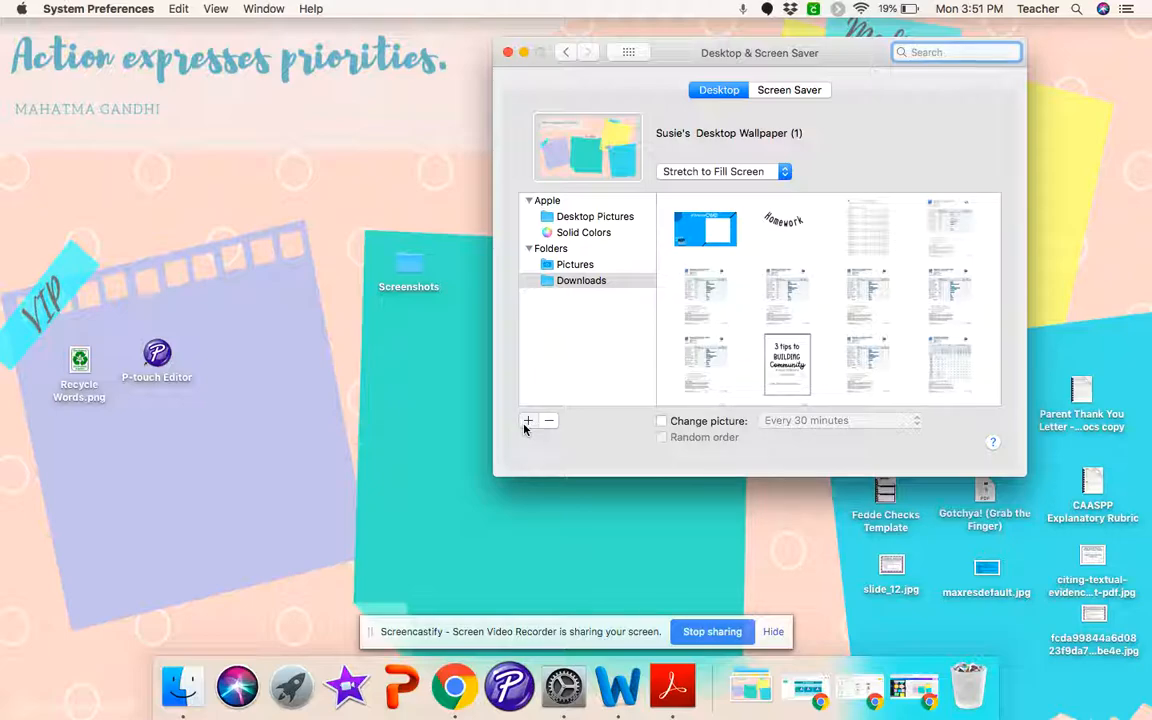
pyautogui.click(528, 420)
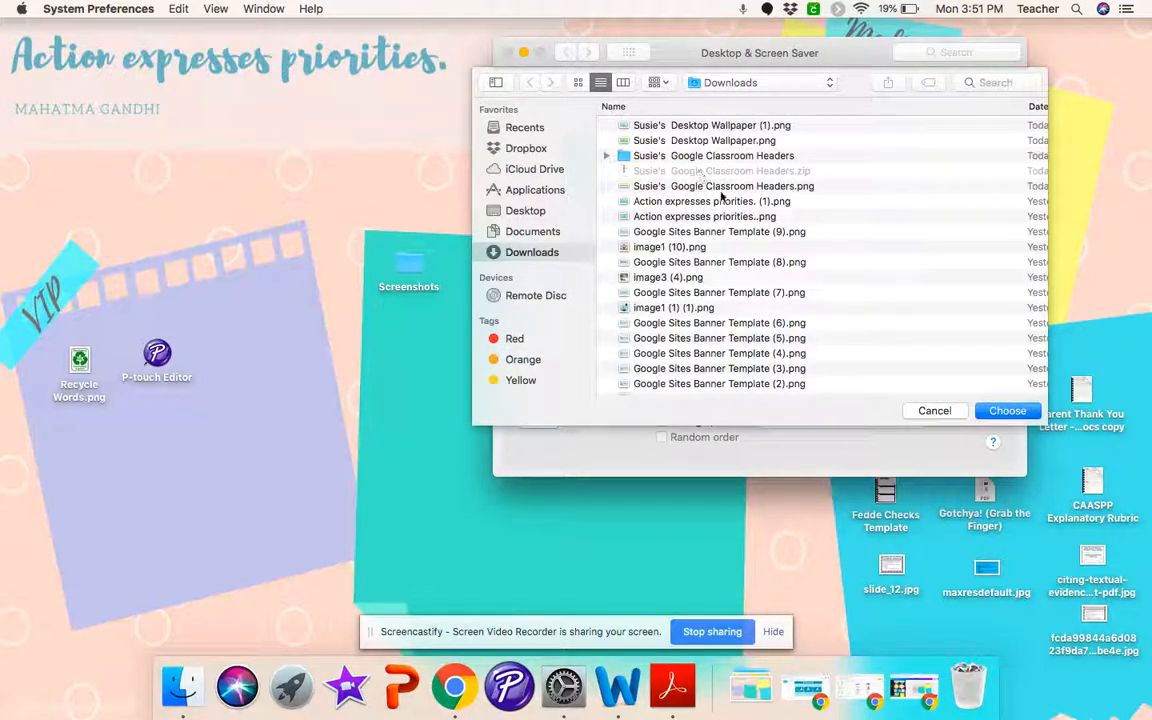
pyautogui.click(712, 200)
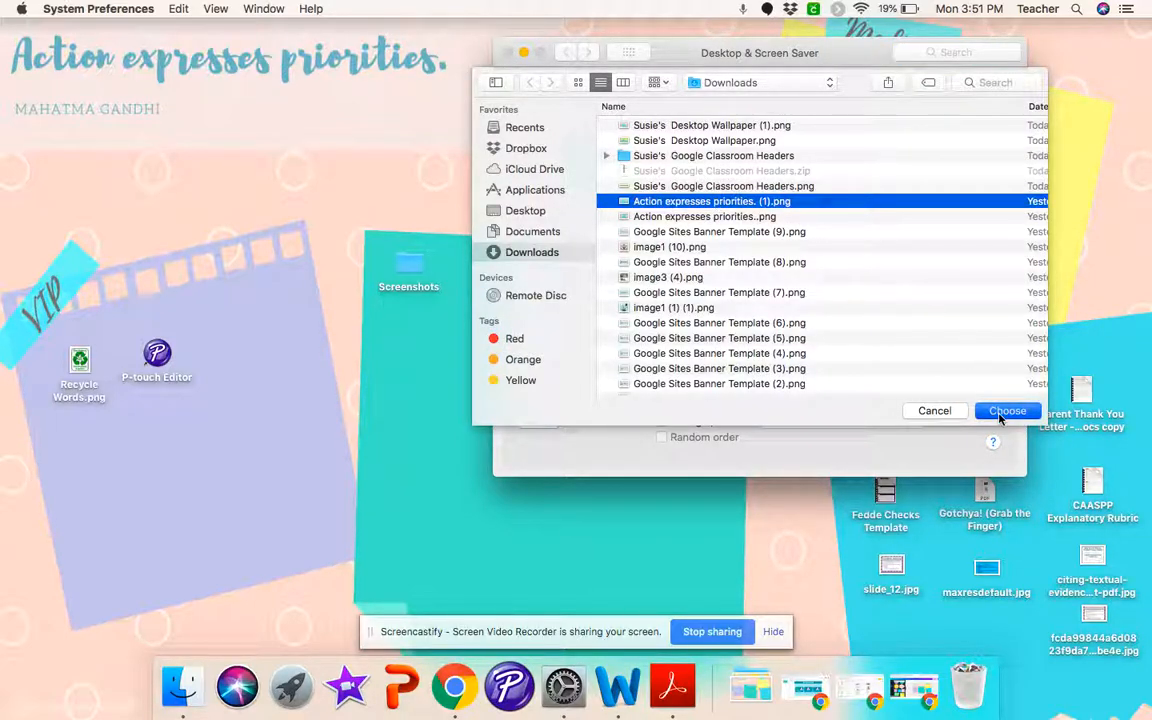
pyautogui.click(1008, 410)
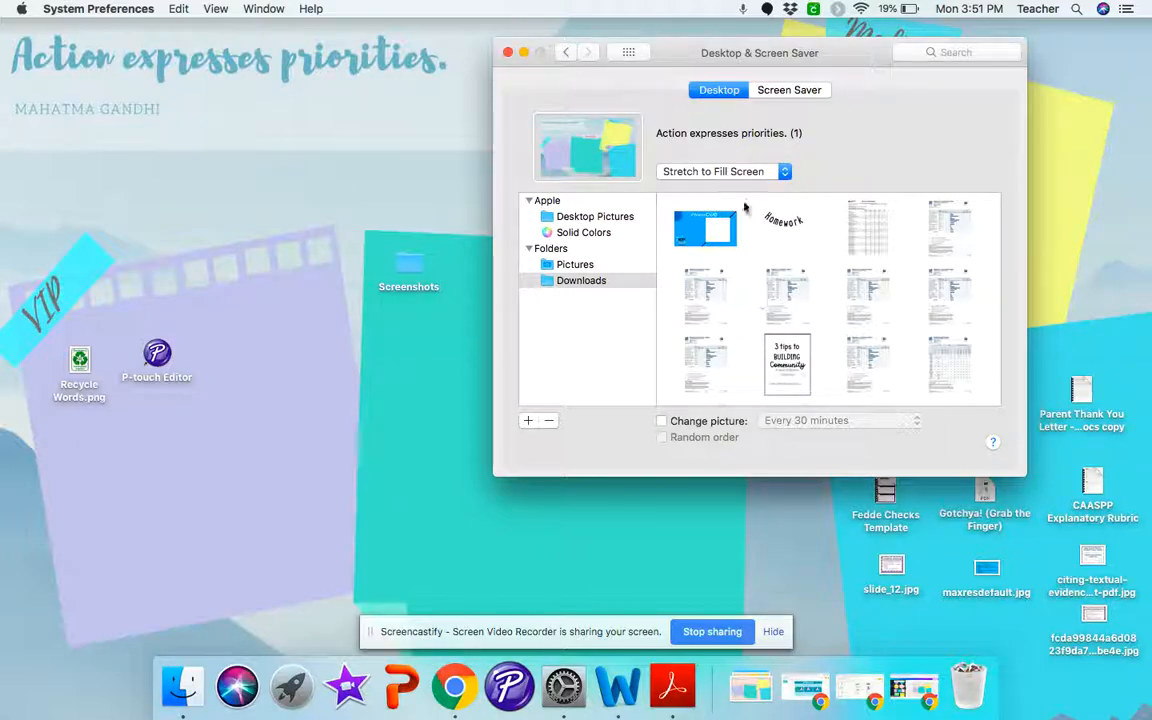
pyautogui.click(508, 52)
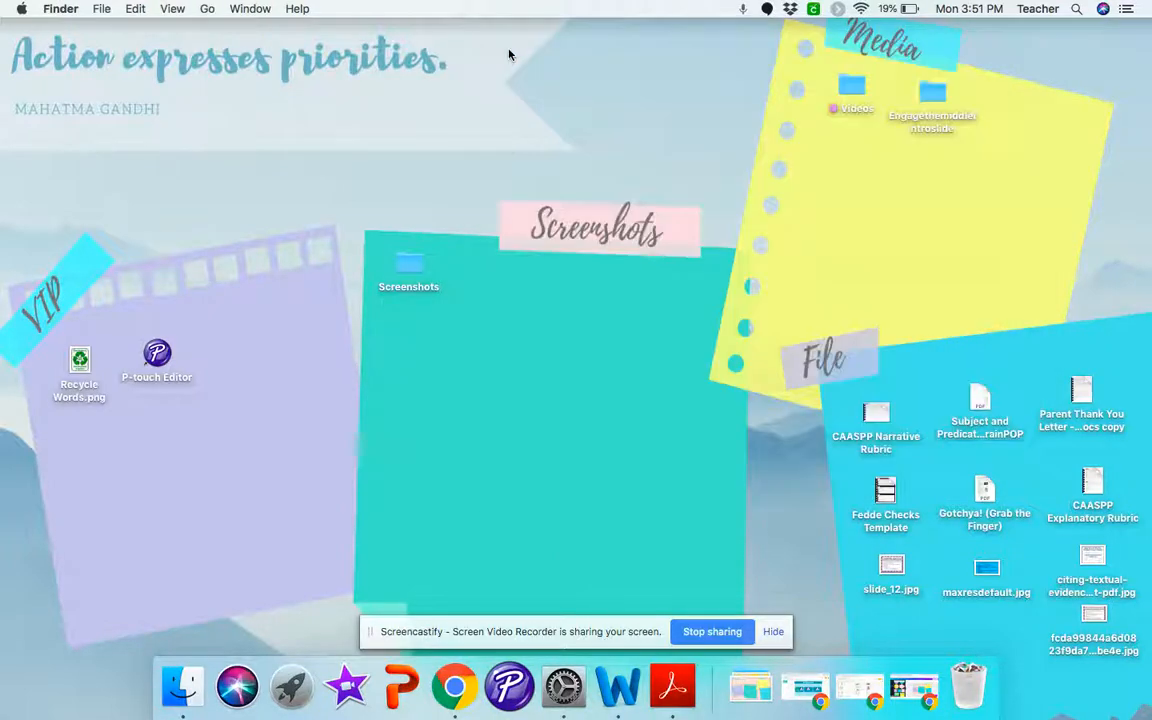
pyautogui.moveTo(372, 356)
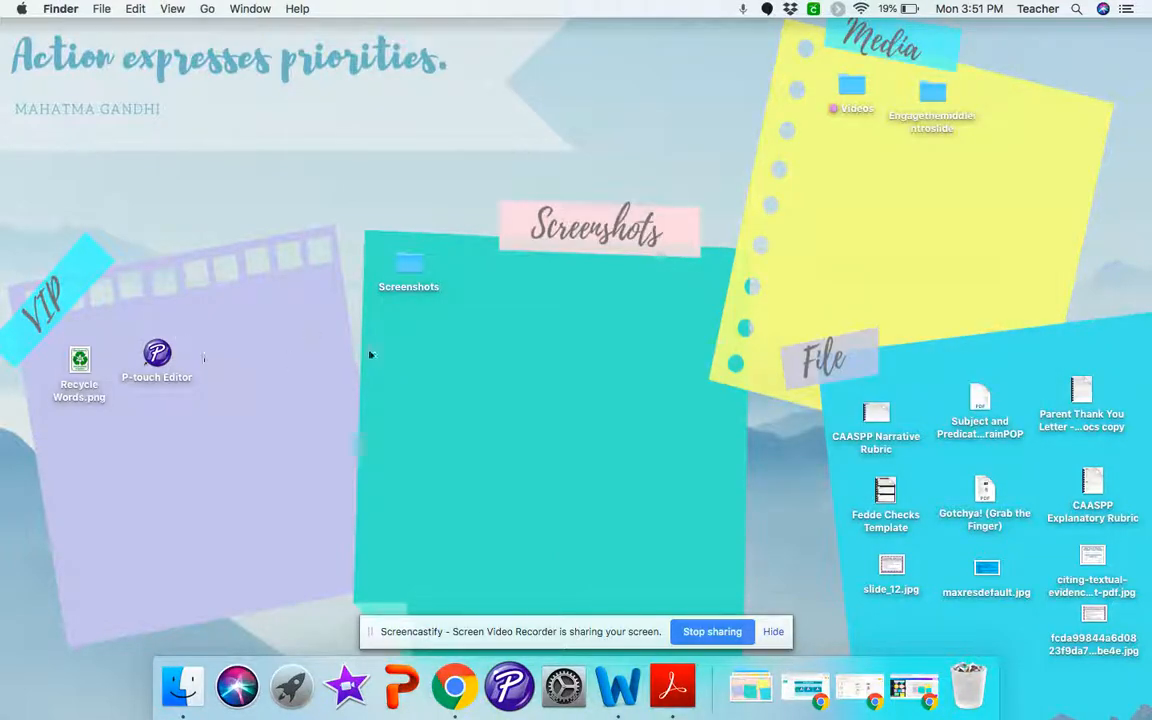
pyautogui.moveTo(568, 306)
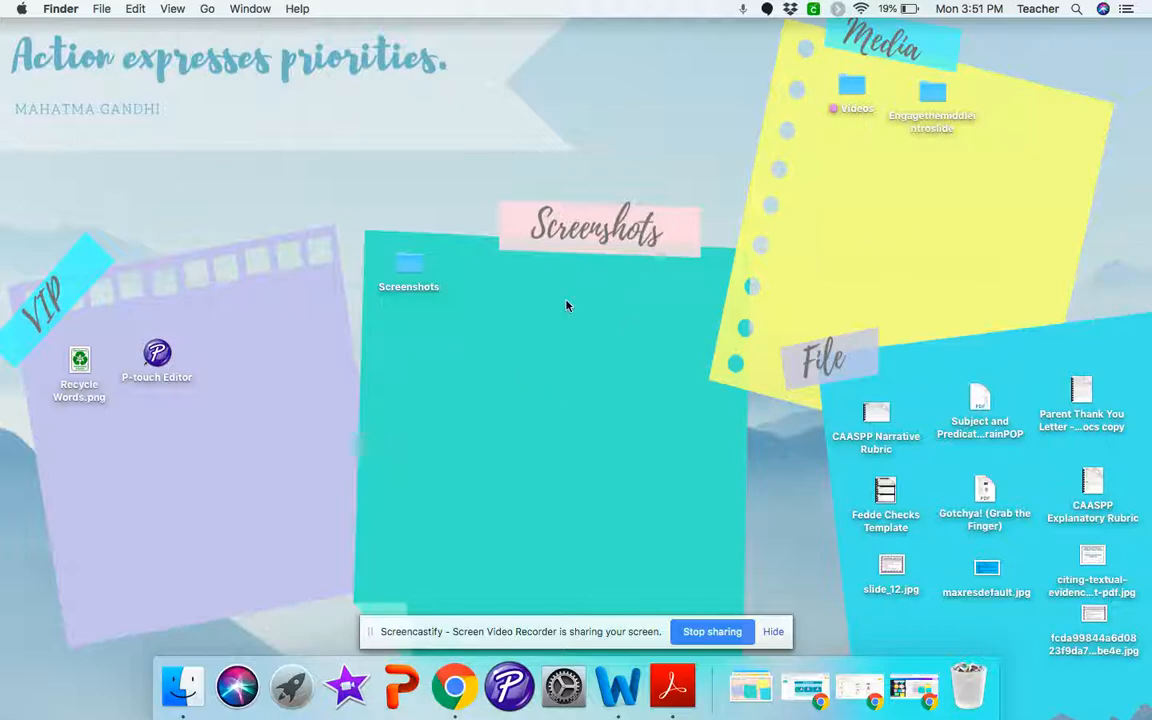
pyautogui.moveTo(660, 362)
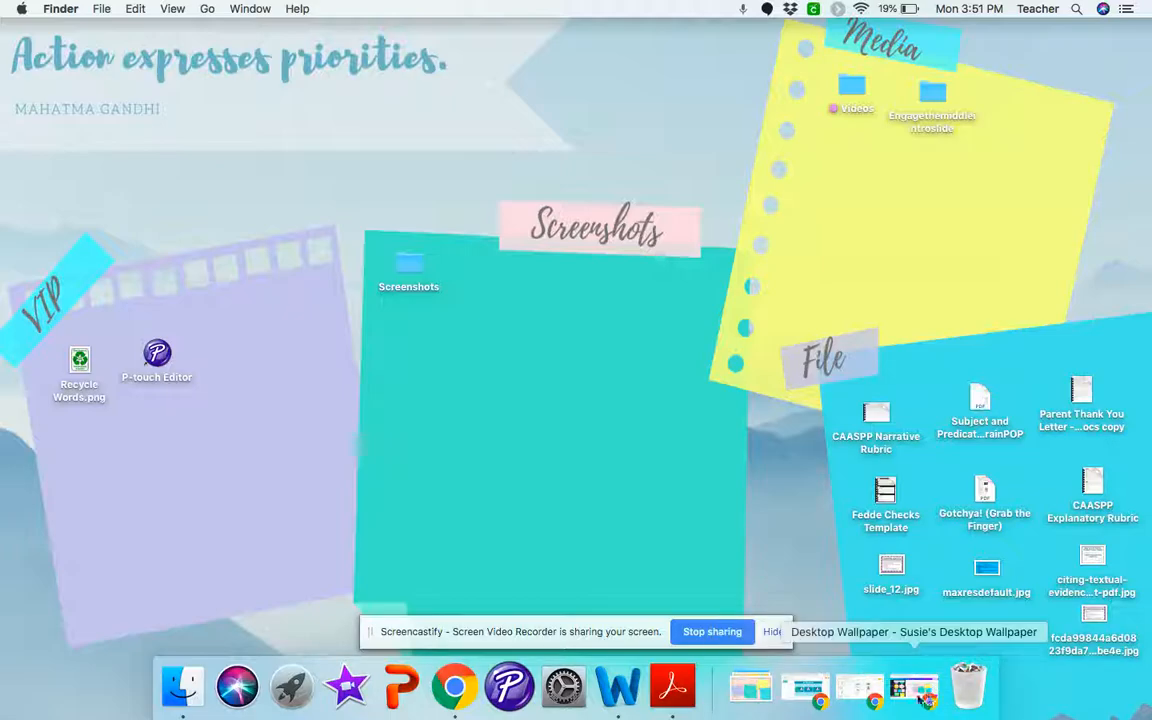
# - Restore the Chrome window from the Dock to show the Canva wallpaper design again
pyautogui.click(452, 686)
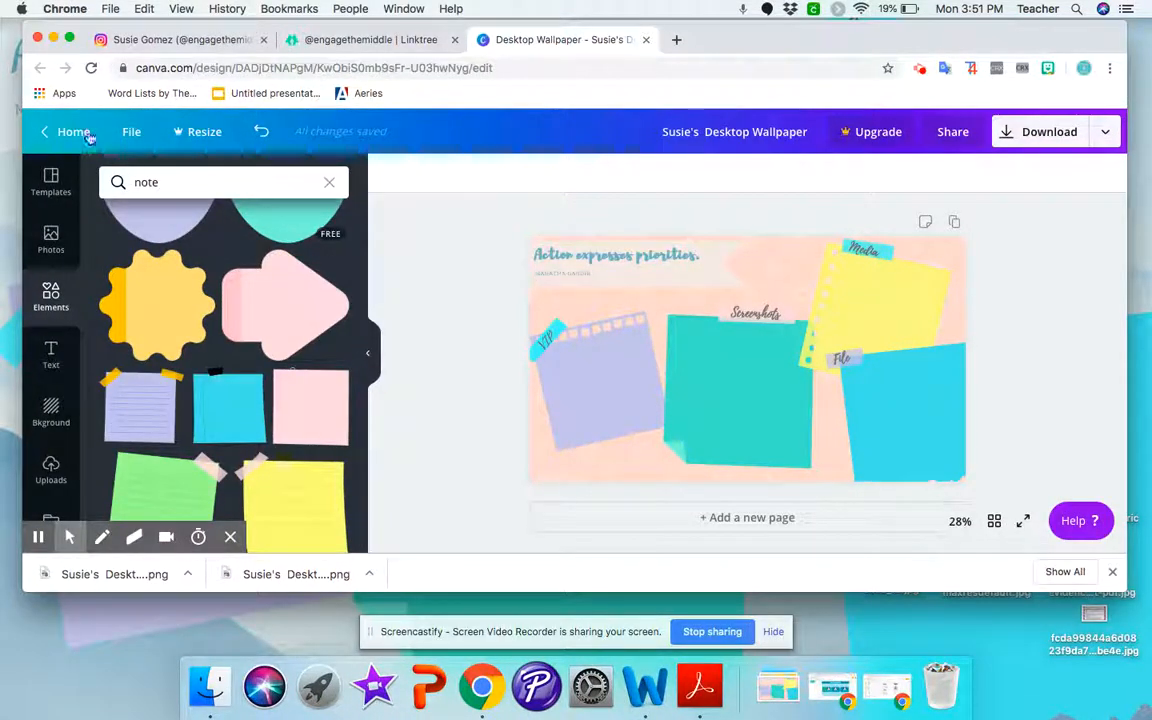
# - From Canva home, create a new design at the Desktop Wallpaper size
pyautogui.click(72, 132)
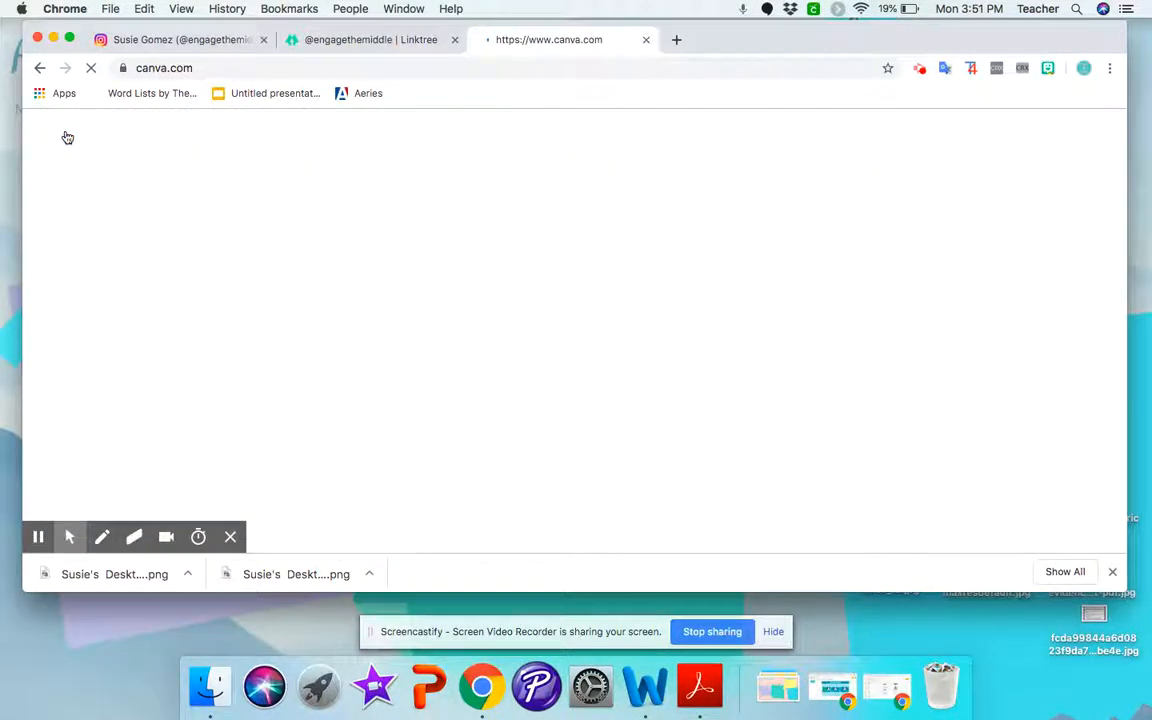
pyautogui.click(134, 202)
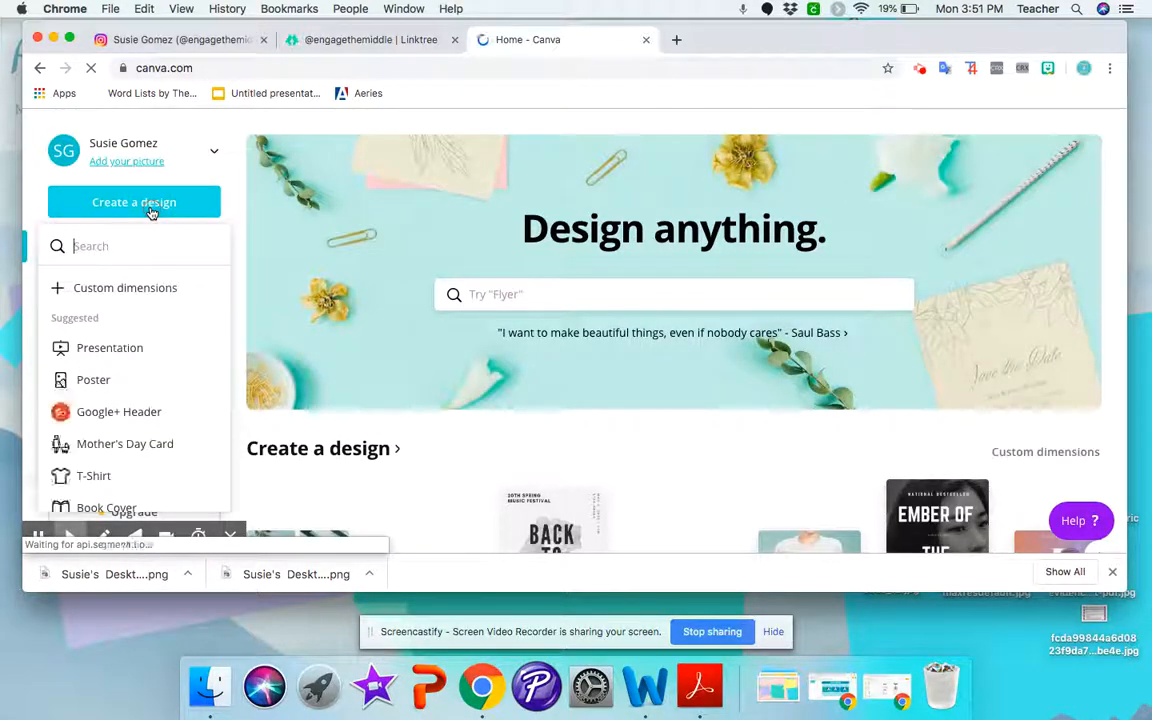
pyautogui.write('des')
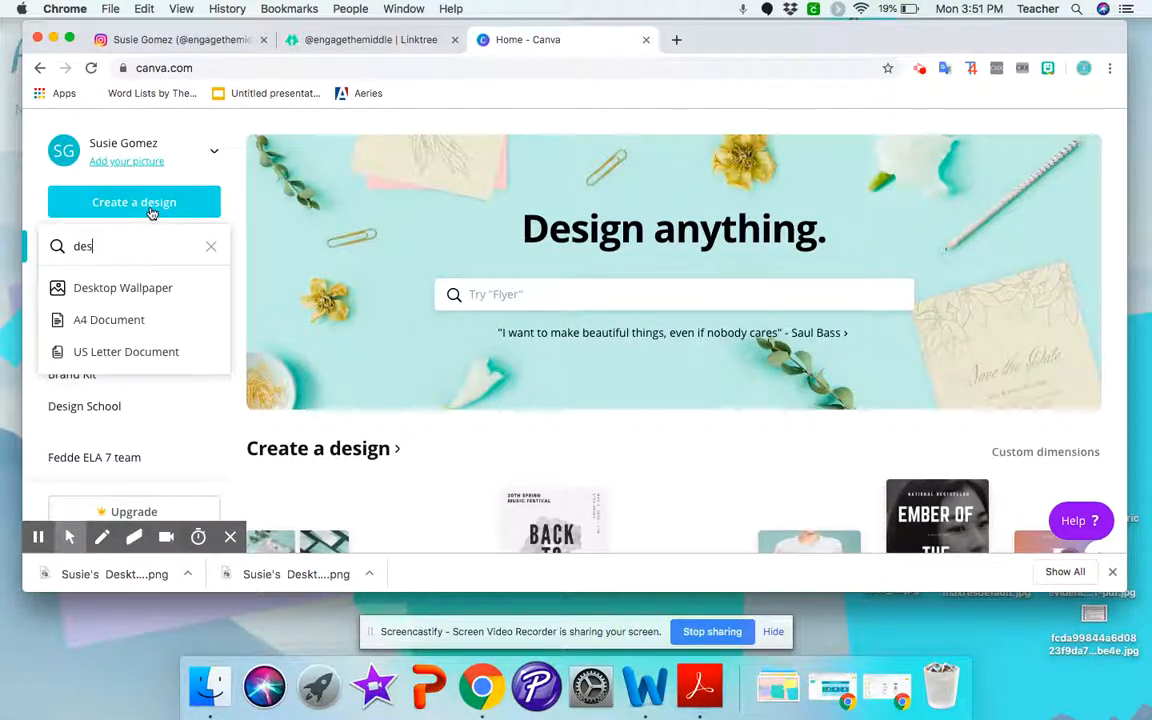
pyautogui.click(122, 288)
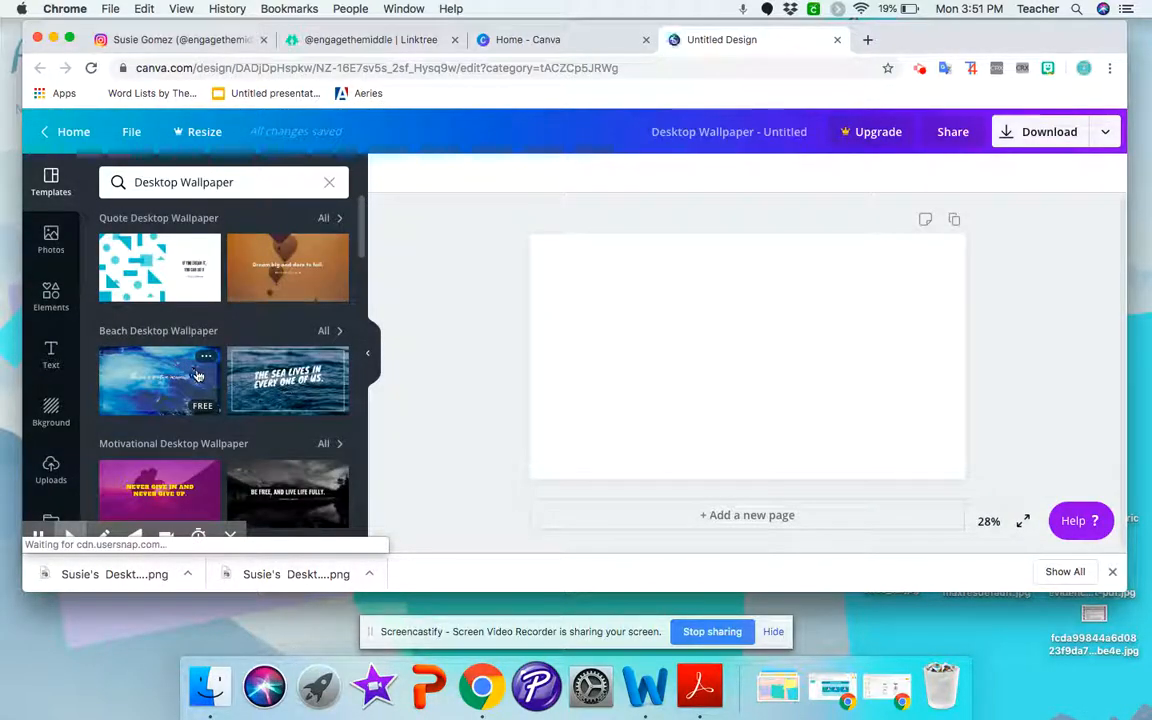
# - Apply the blue-and-pink geometric Simple Desktop Wallpaper template to the design
pyautogui.scroll(-3)
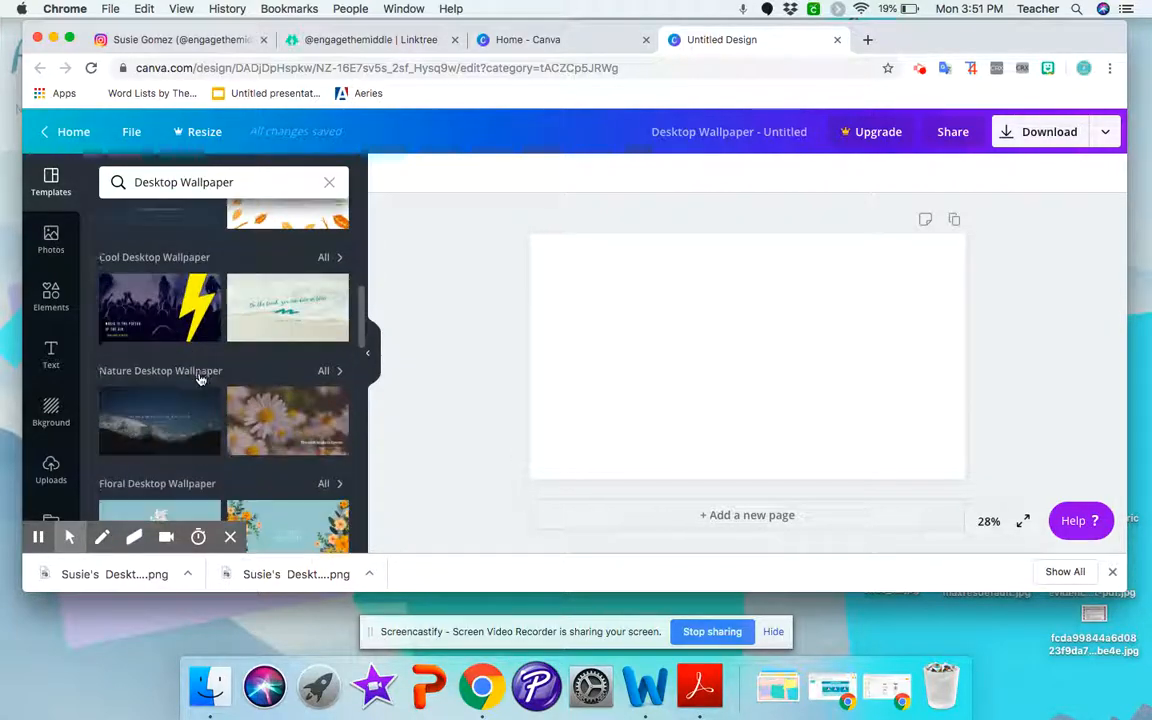
pyautogui.scroll(-3)
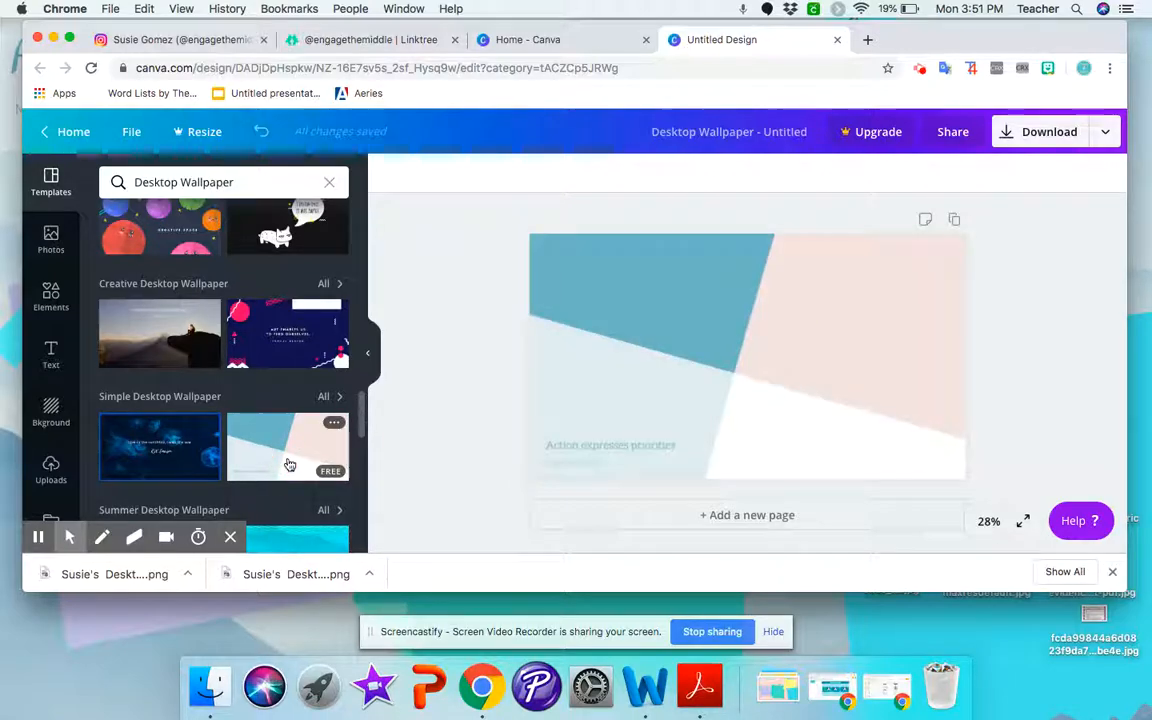
pyautogui.click(748, 356)
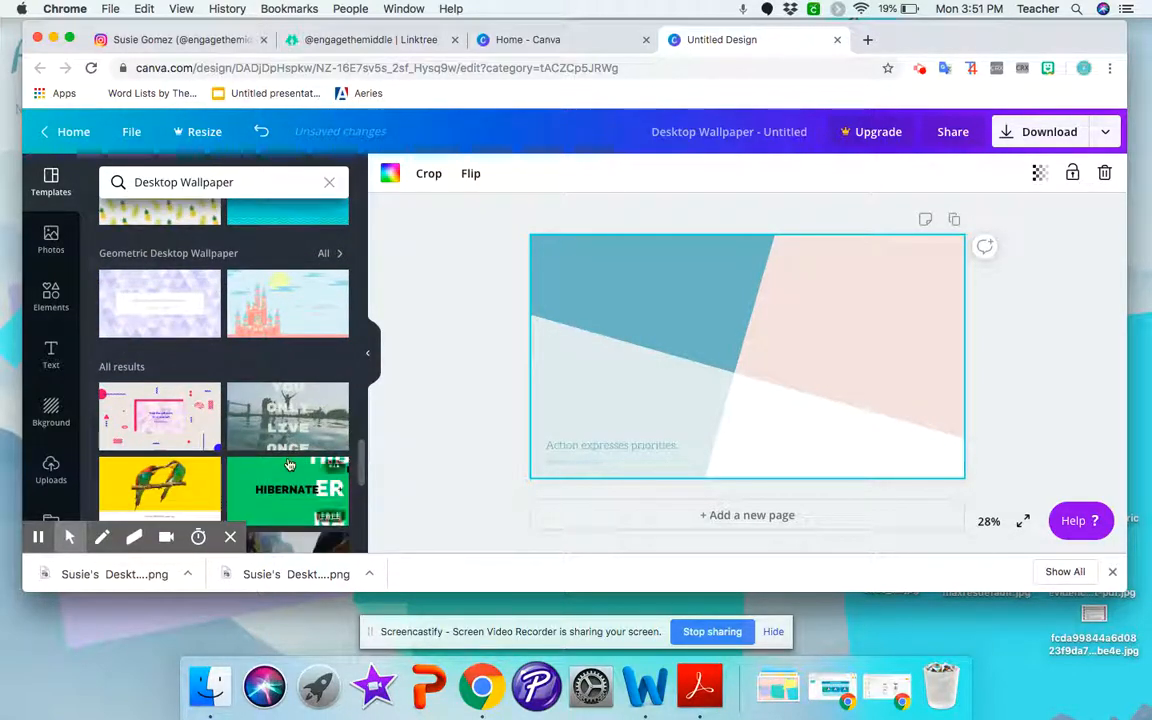